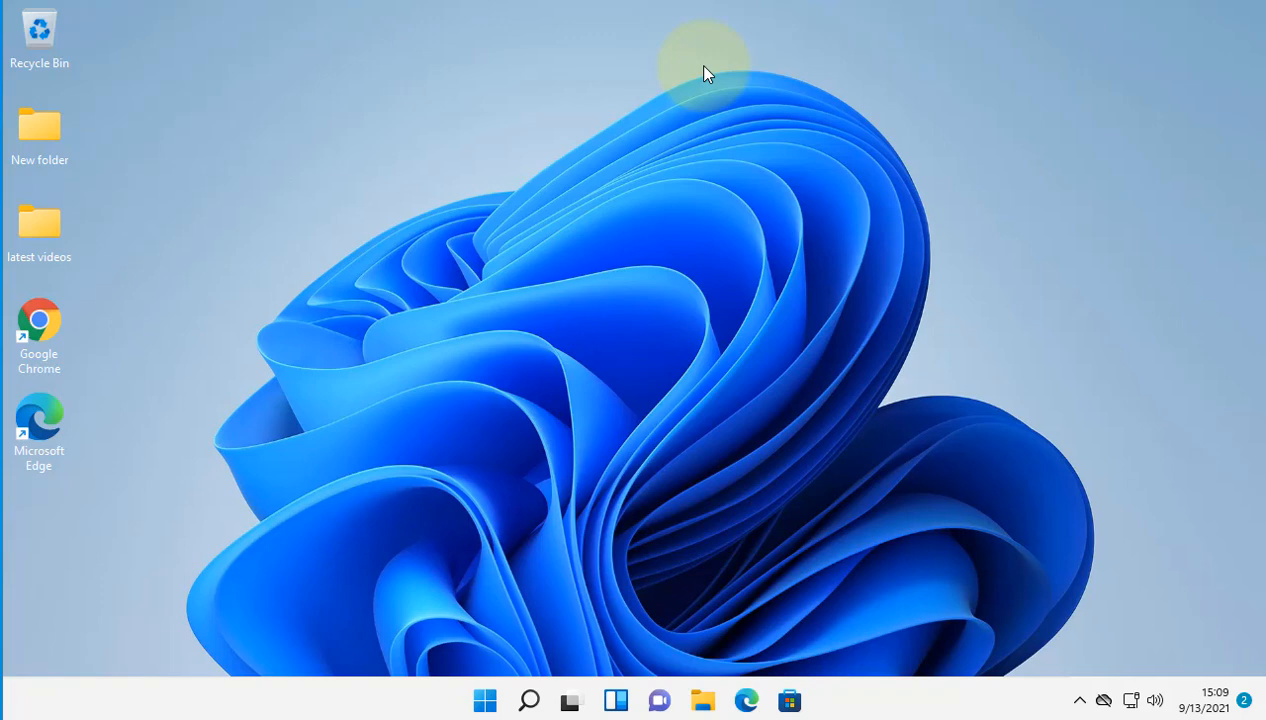
pyautogui.moveTo(584, 584)
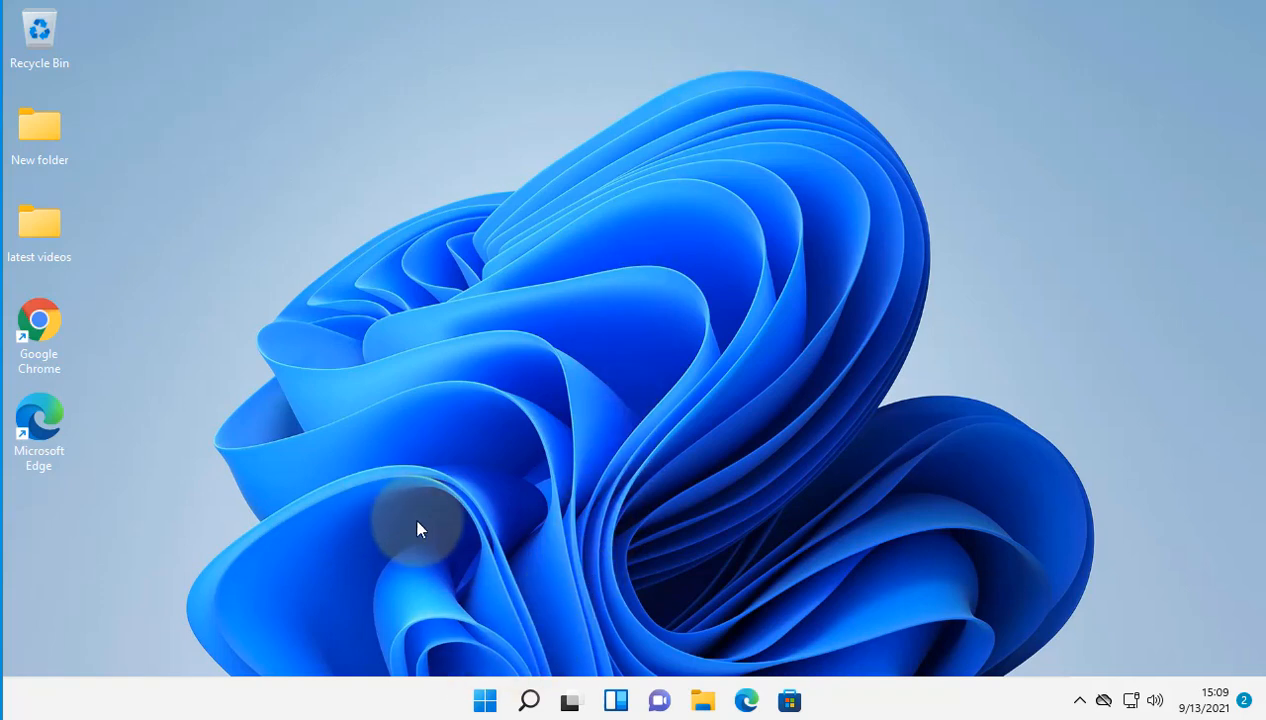
pyautogui.moveTo(520, 604)
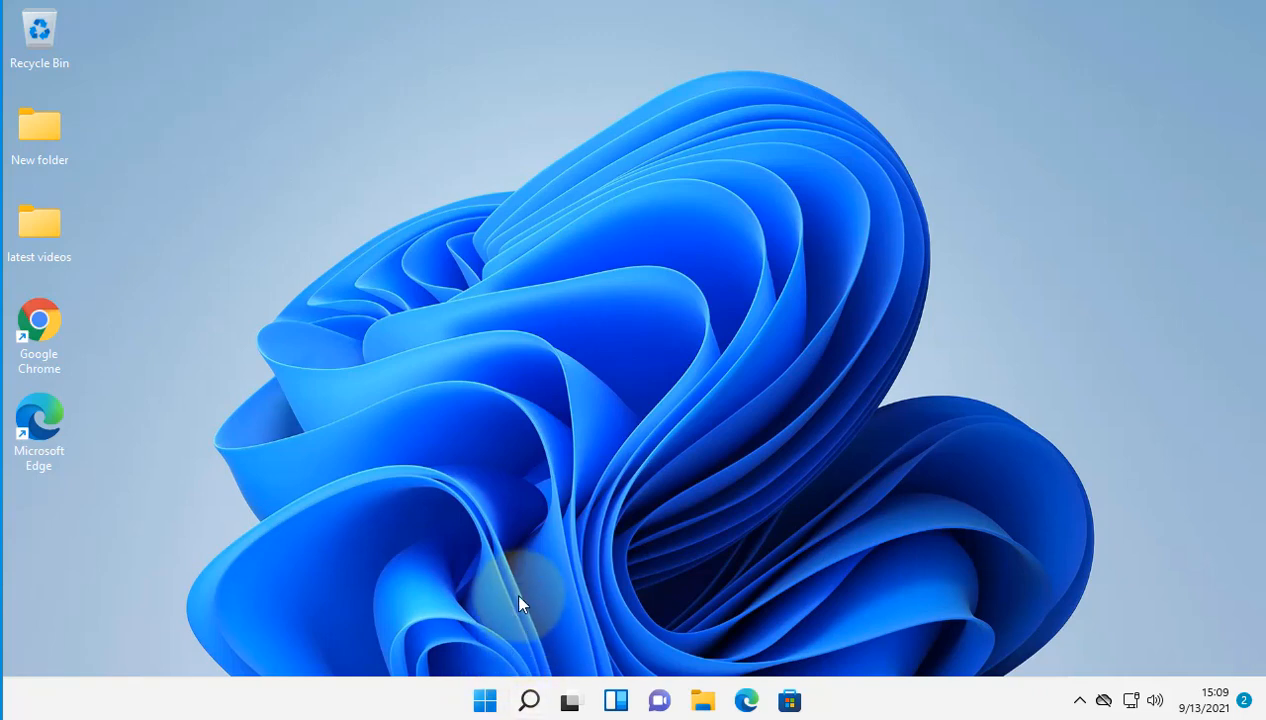
pyautogui.moveTo(512, 658)
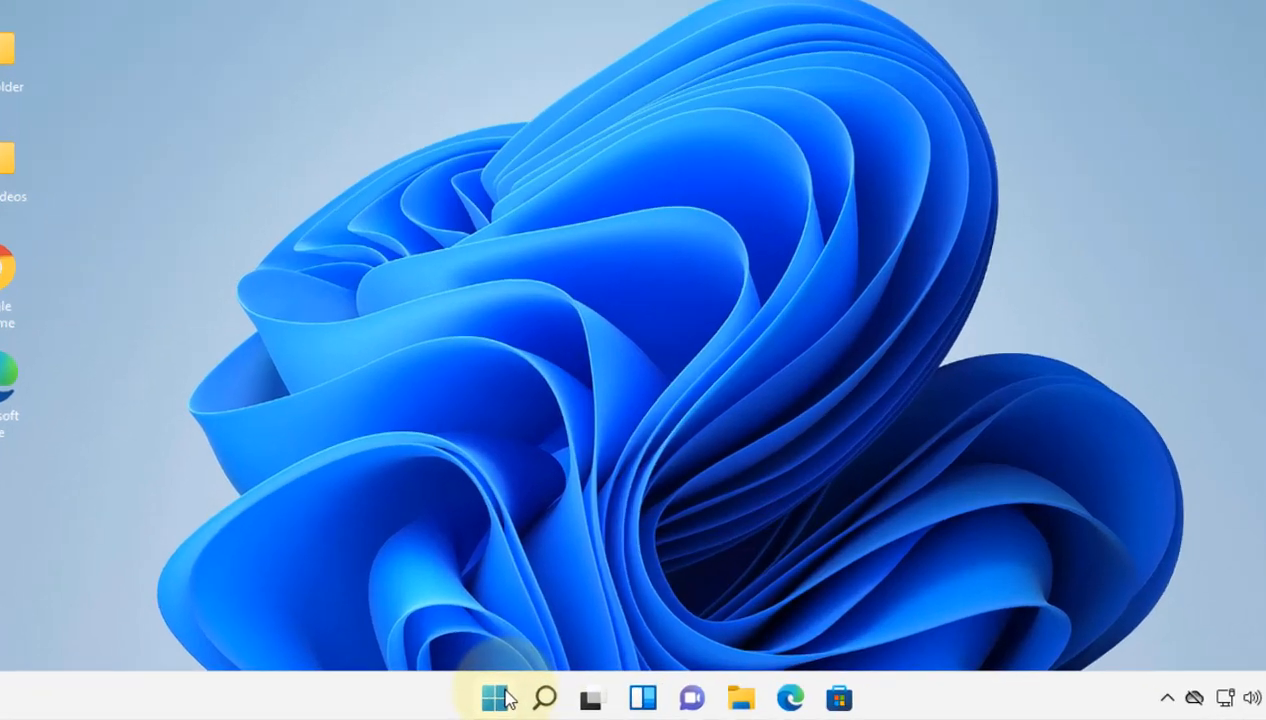
# Reach Display 1's adapter properties via Settings > System > Display > Advanced display
pyautogui.rightClick(496, 696)
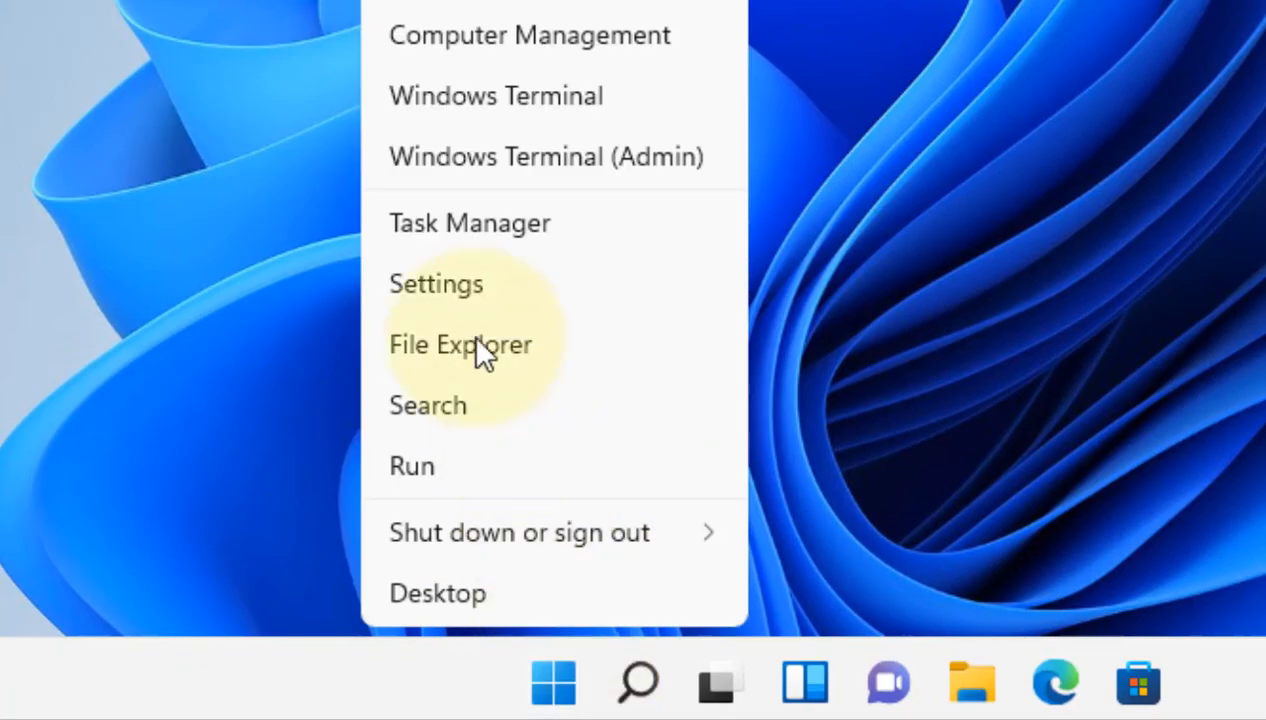
pyautogui.click(436, 284)
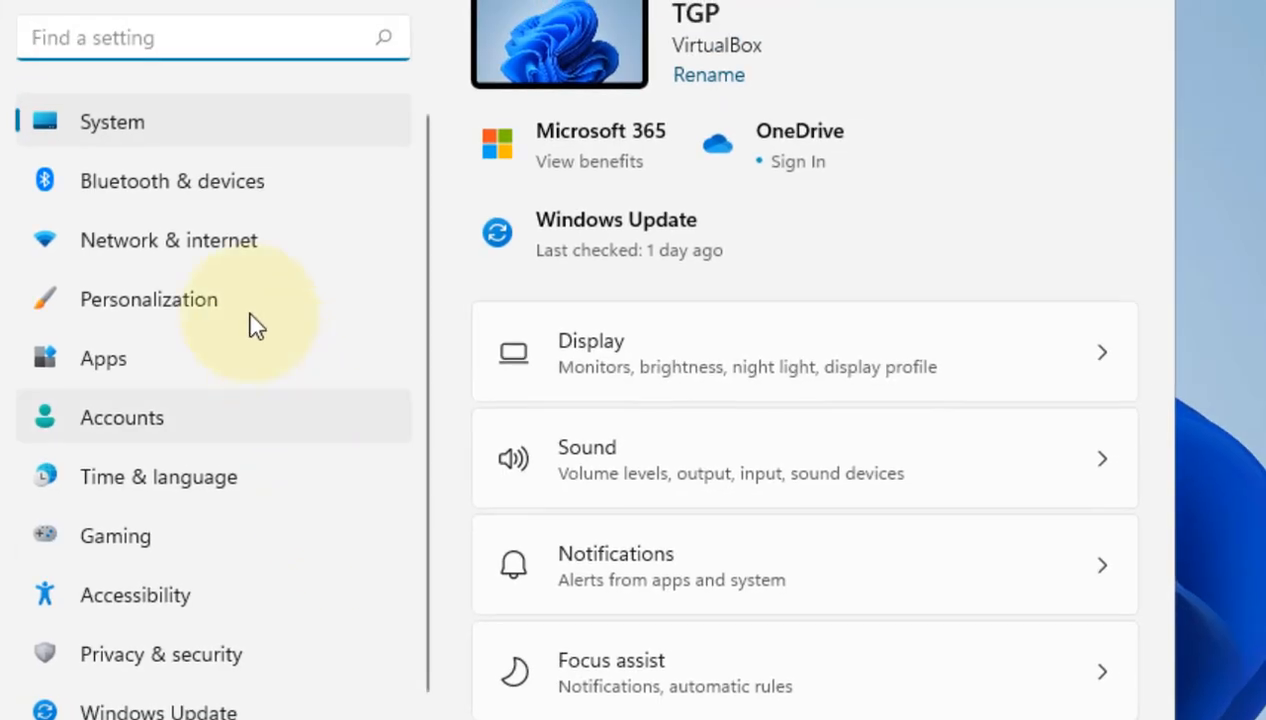
pyautogui.moveTo(130, 122)
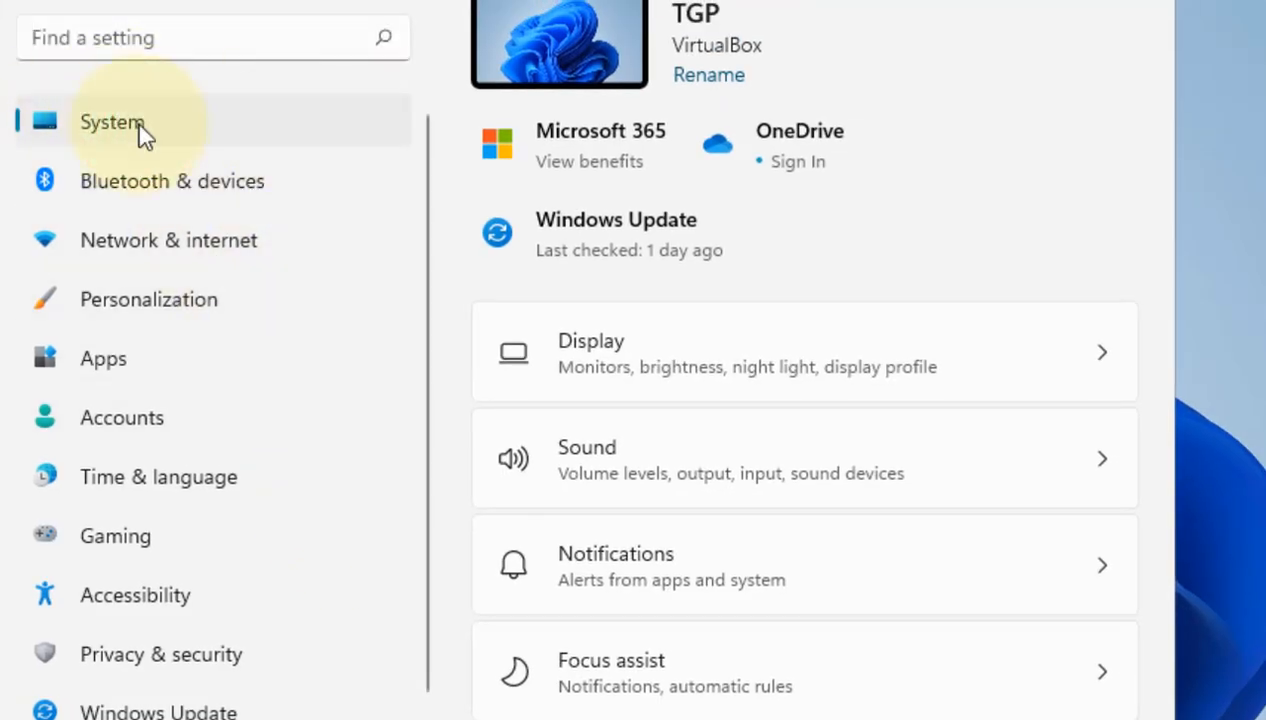
pyautogui.moveTo(590, 352)
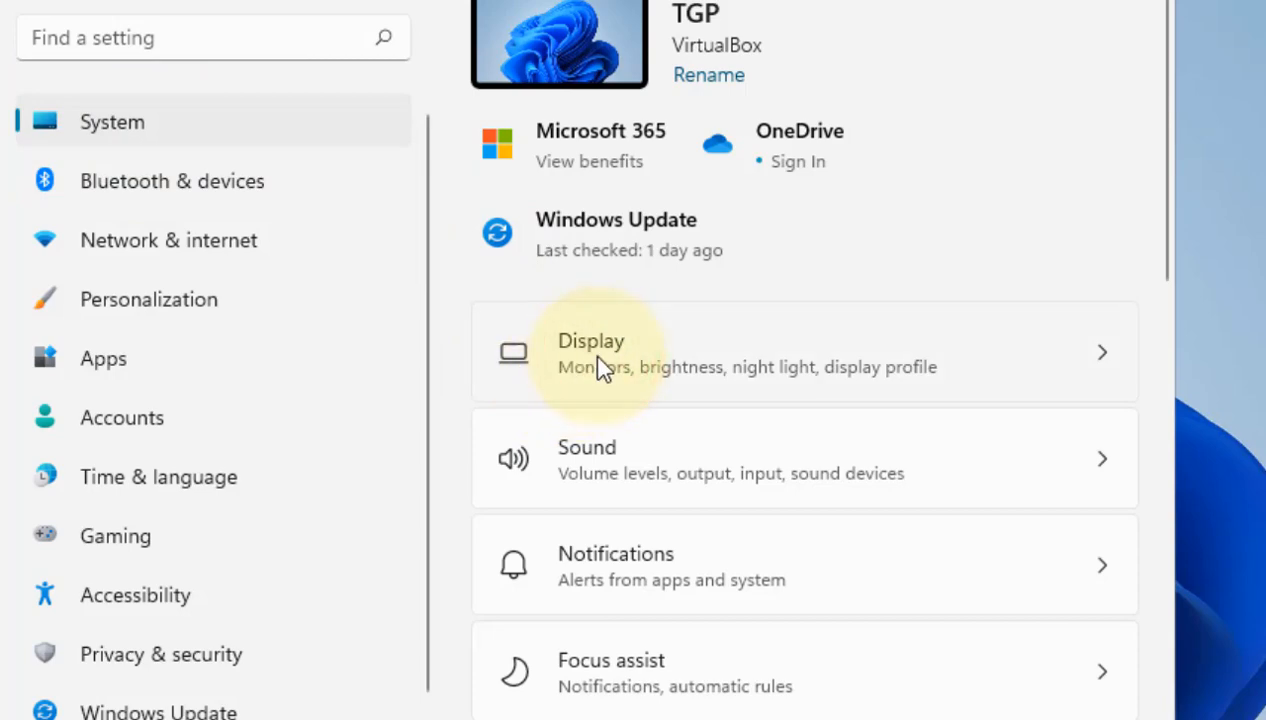
pyautogui.click(590, 352)
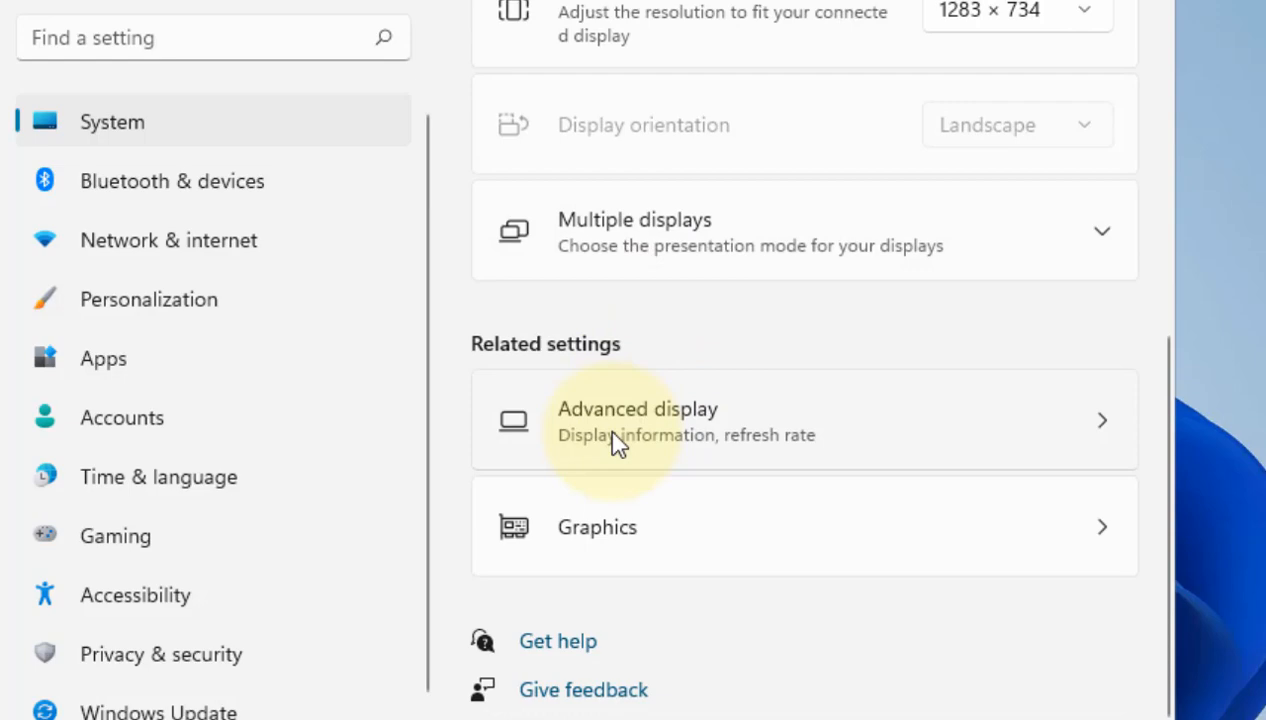
pyautogui.click(664, 436)
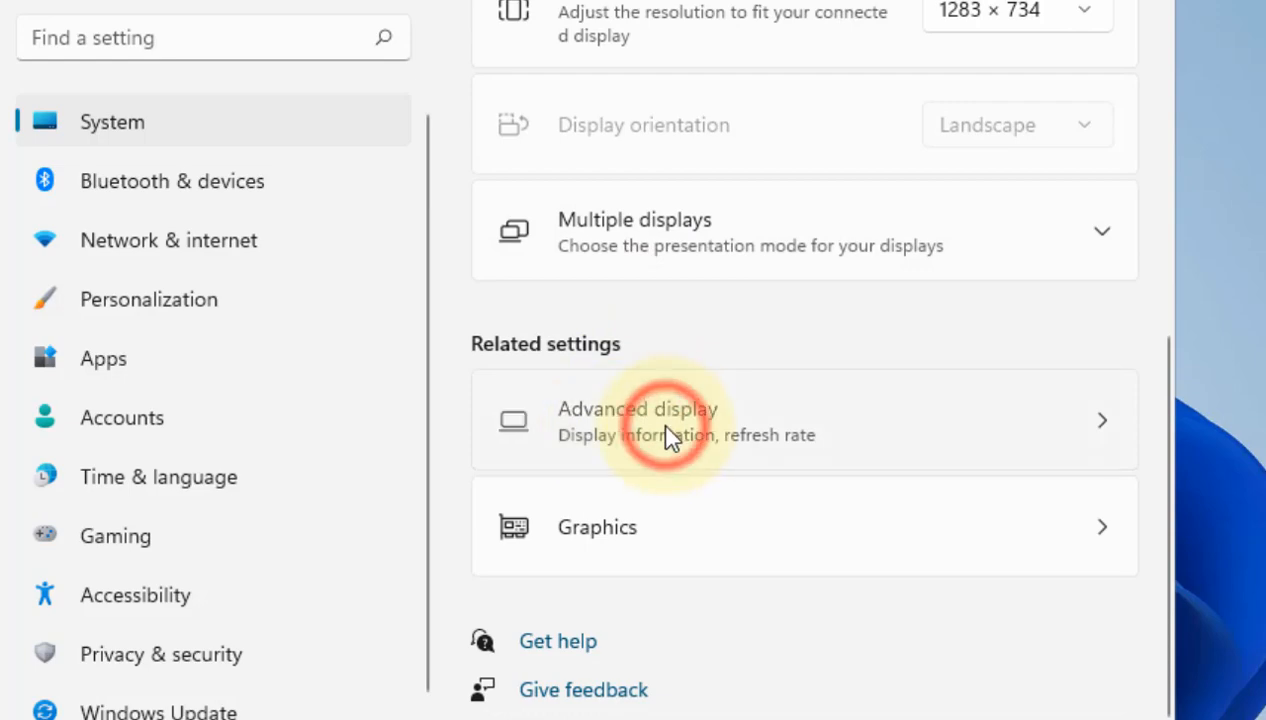
pyautogui.click(664, 418)
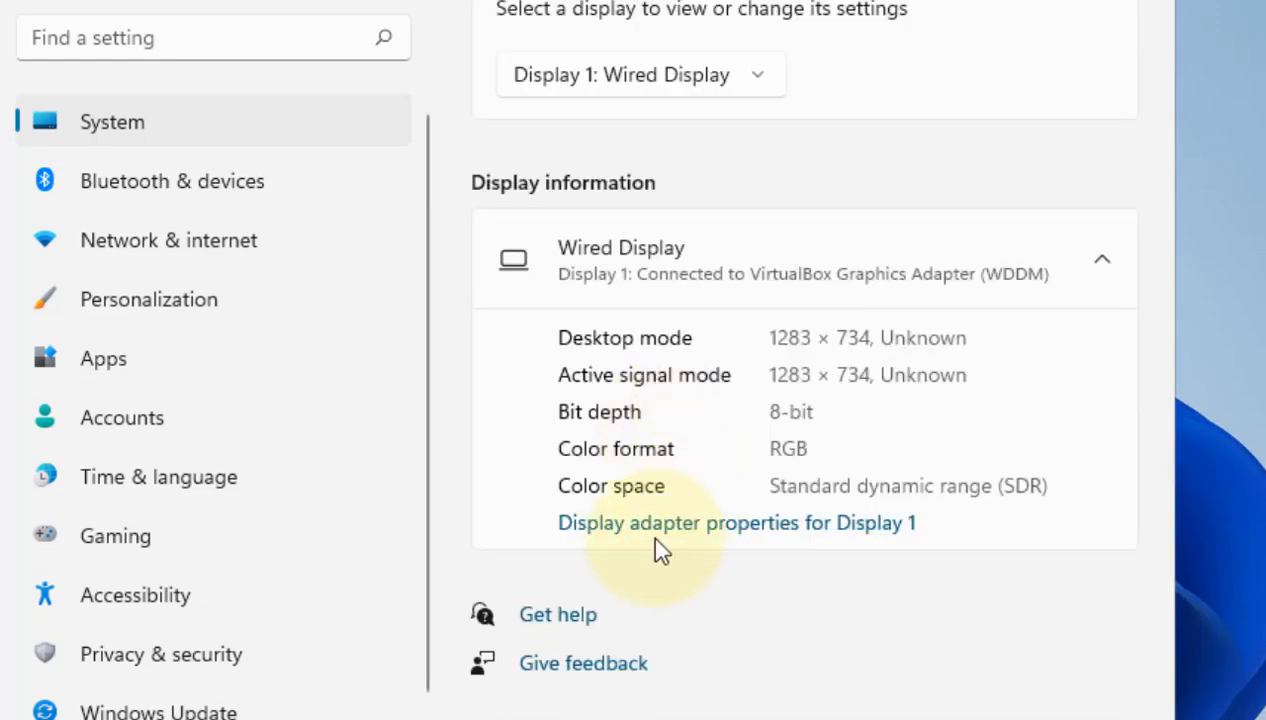
pyautogui.moveTo(860, 540)
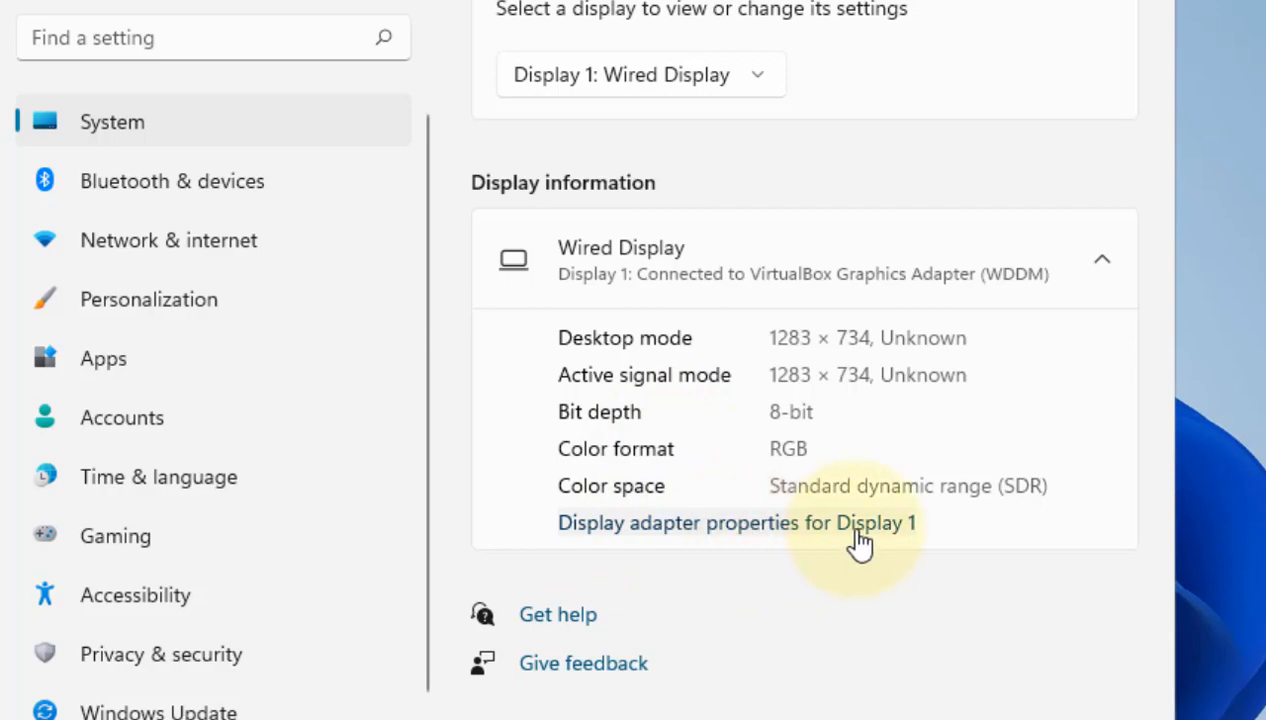
pyautogui.click(736, 522)
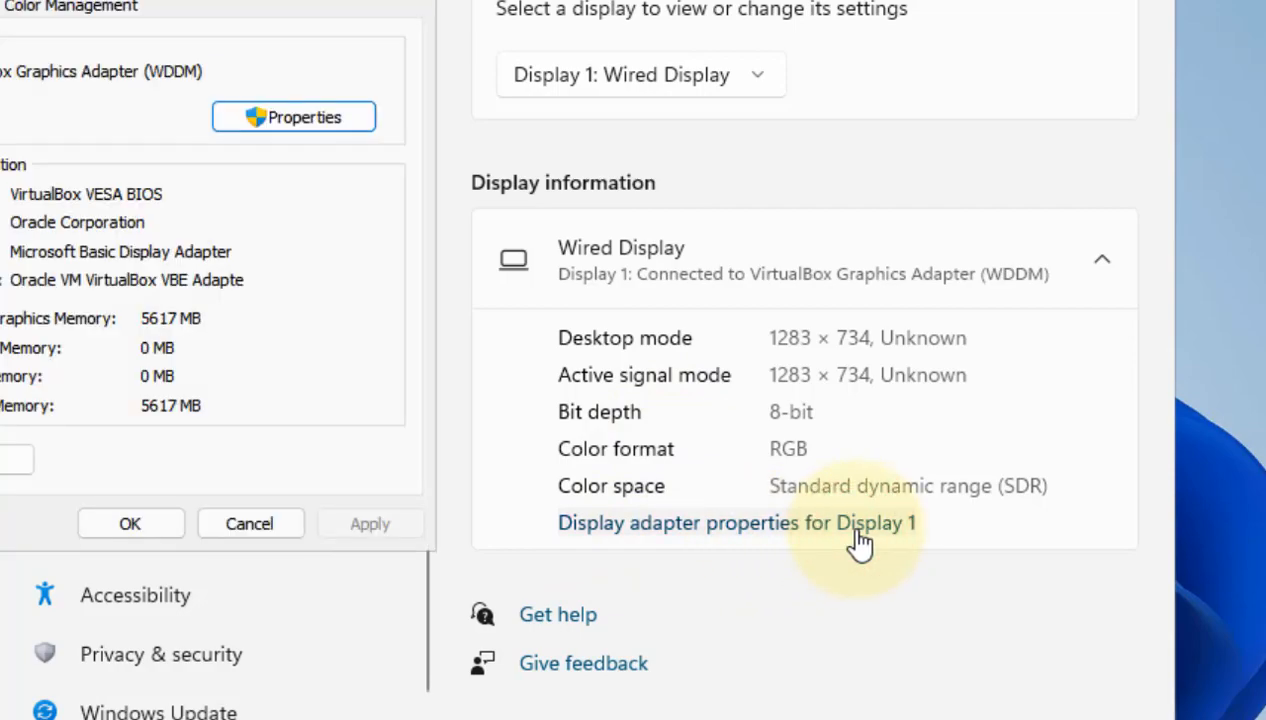
pyautogui.click(732, 522)
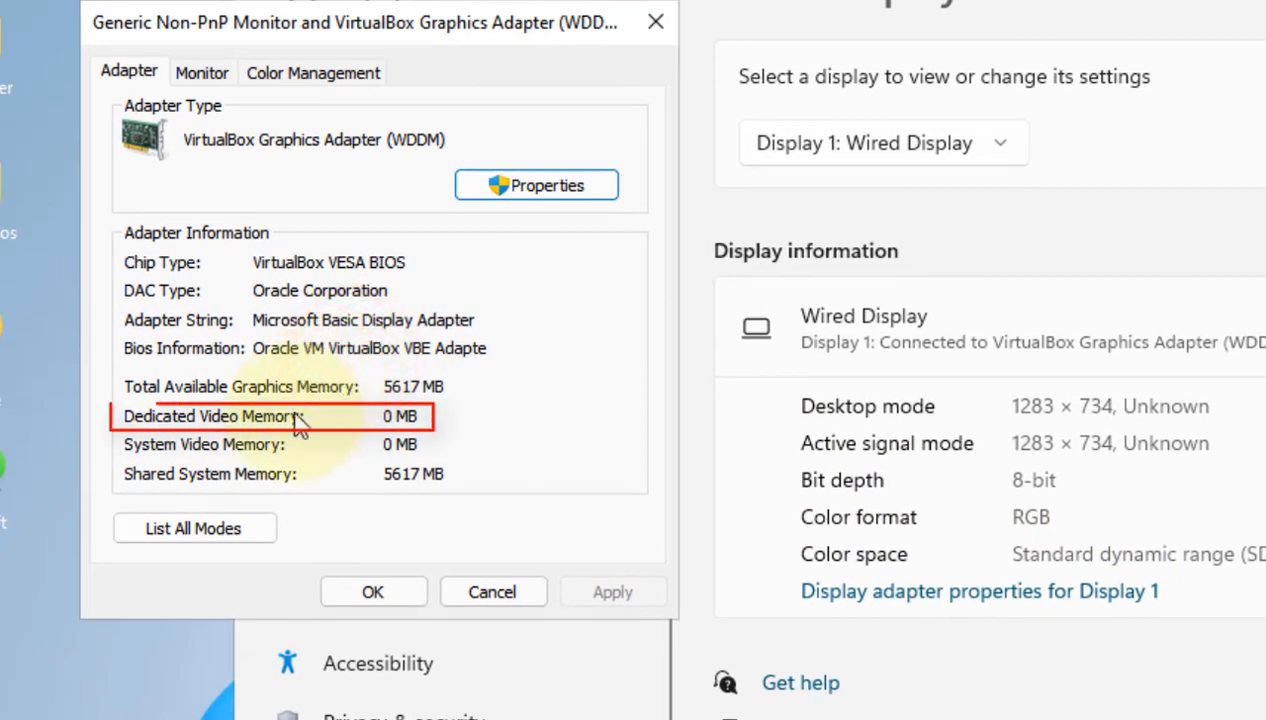
pyautogui.moveTo(376, 436)
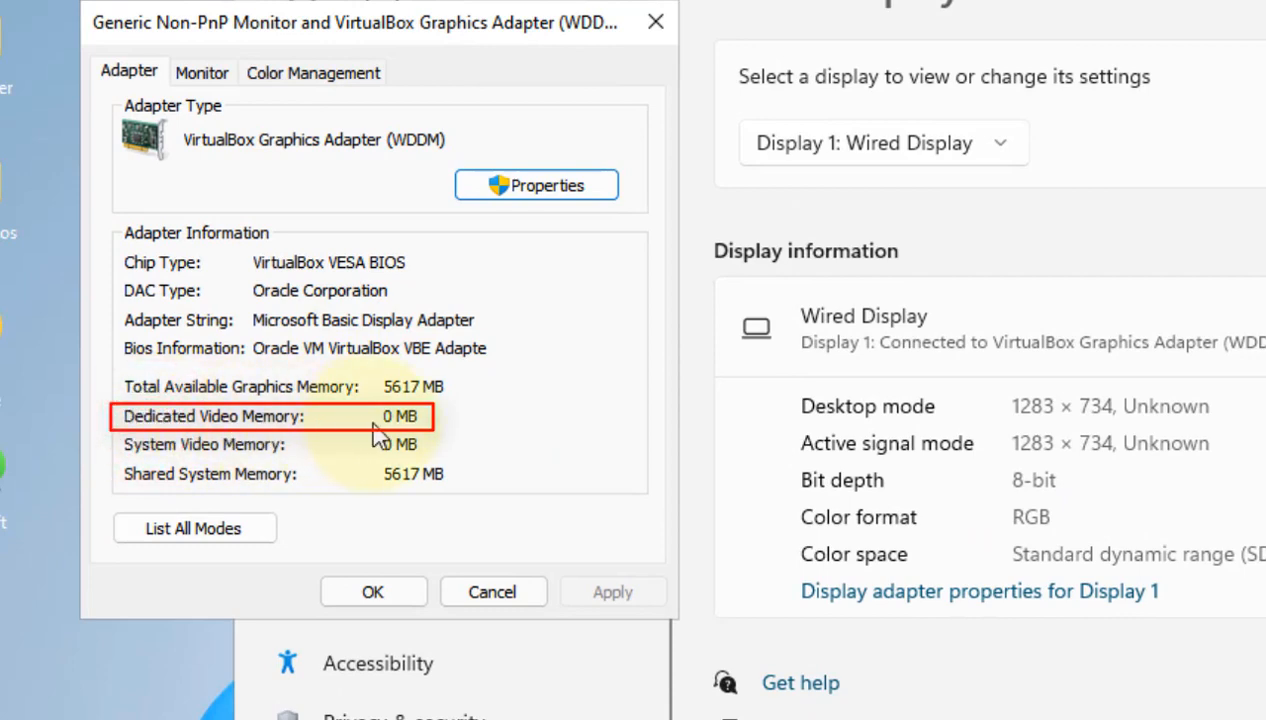
pyautogui.moveTo(200, 414)
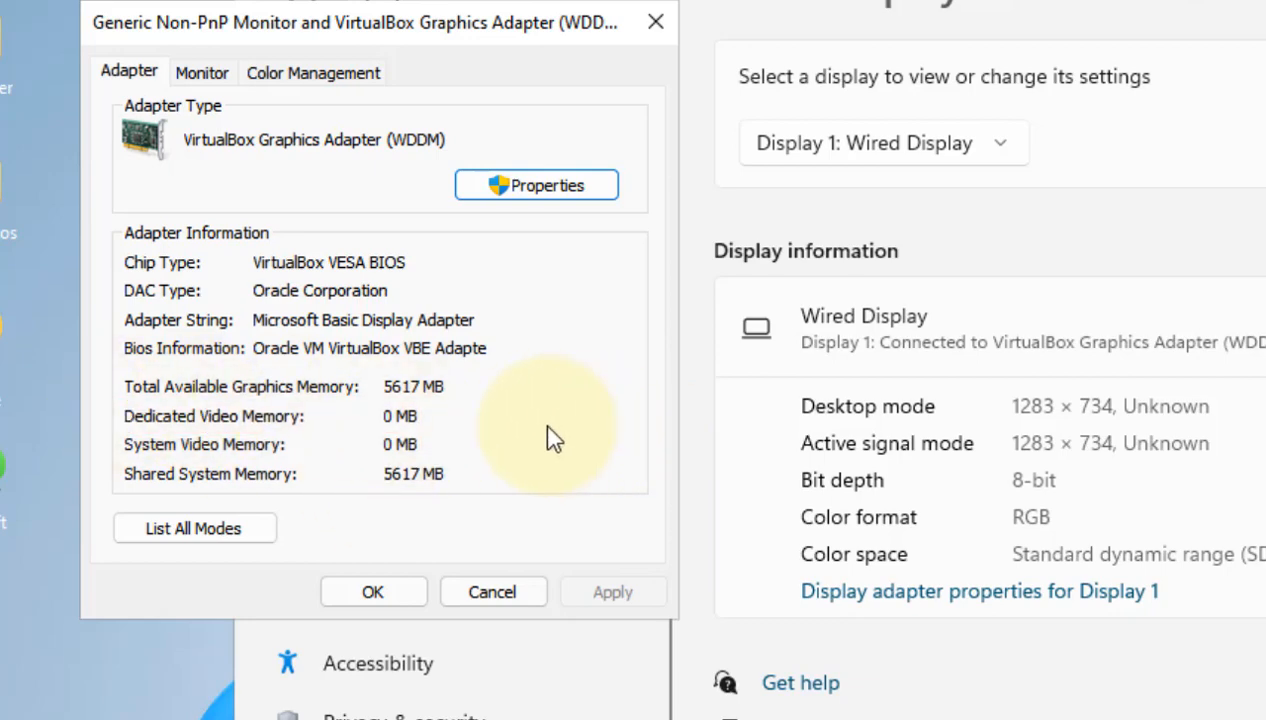
pyautogui.moveTo(476, 428)
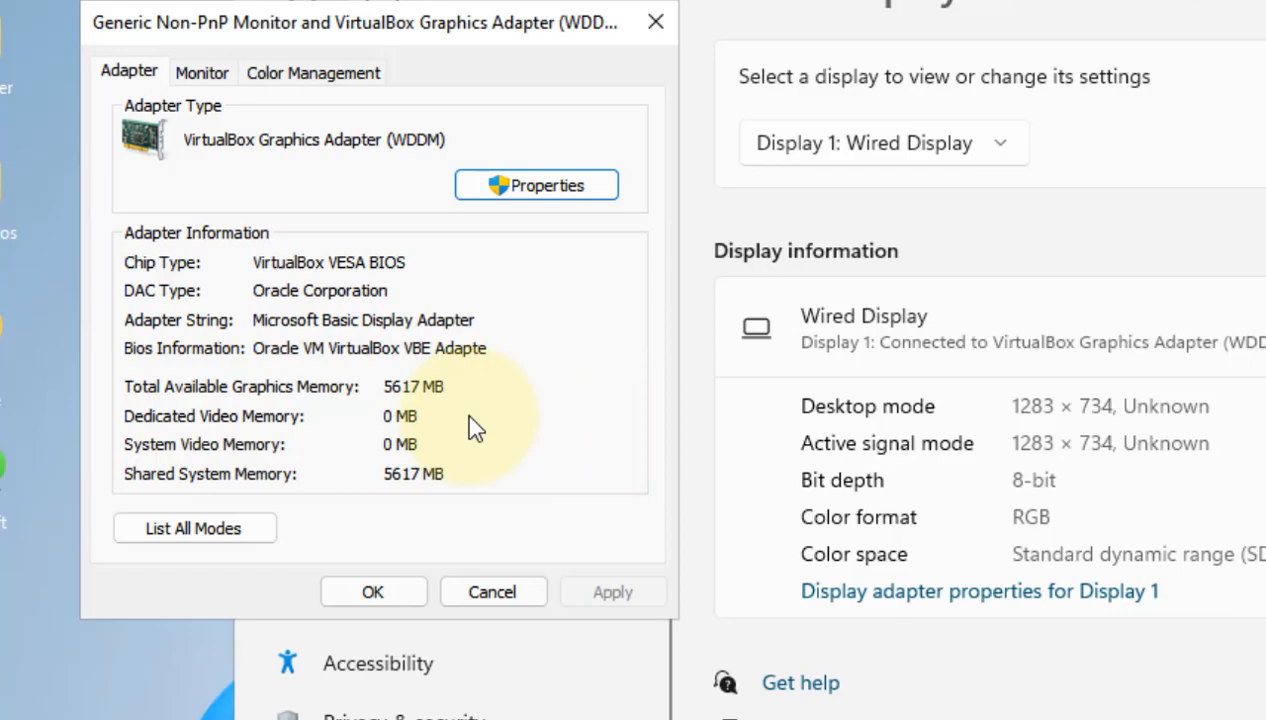
pyautogui.click(492, 592)
pyautogui.write('r')
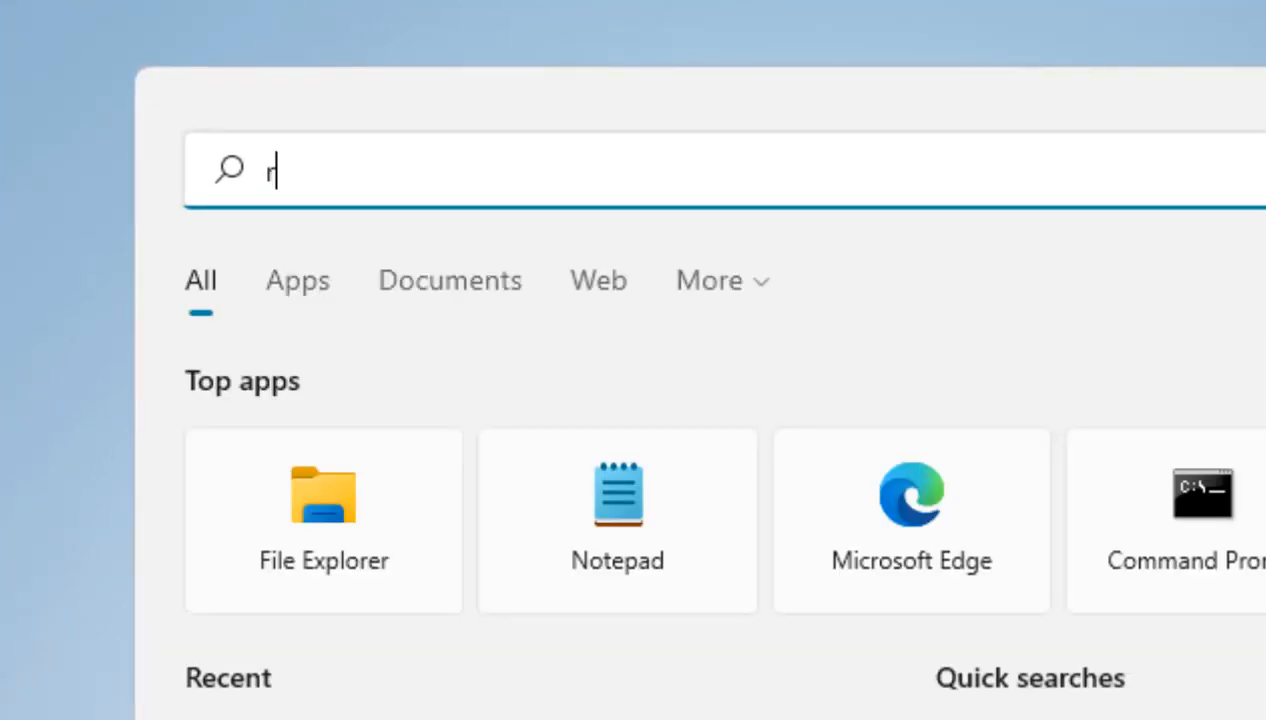
# Search for 'registry editor', launch it and approve the UAC elevation prompt
pyautogui.write('egistry e')
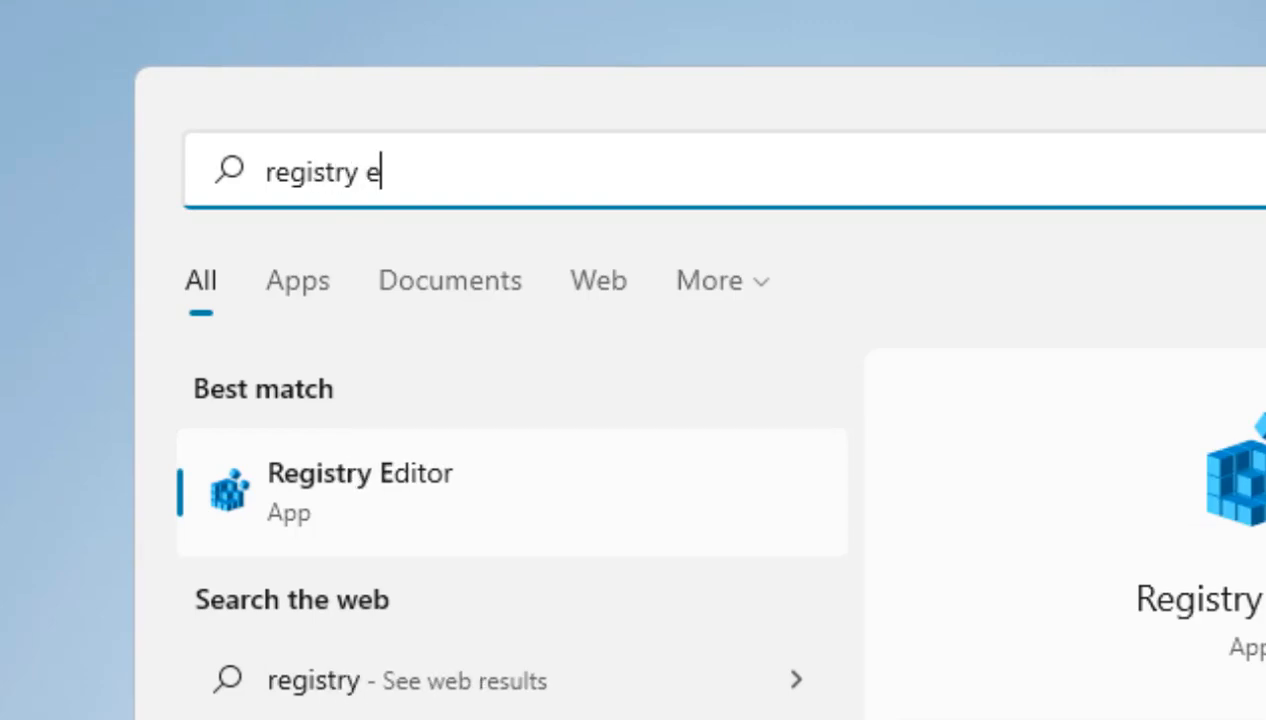
pyautogui.write('ditor')
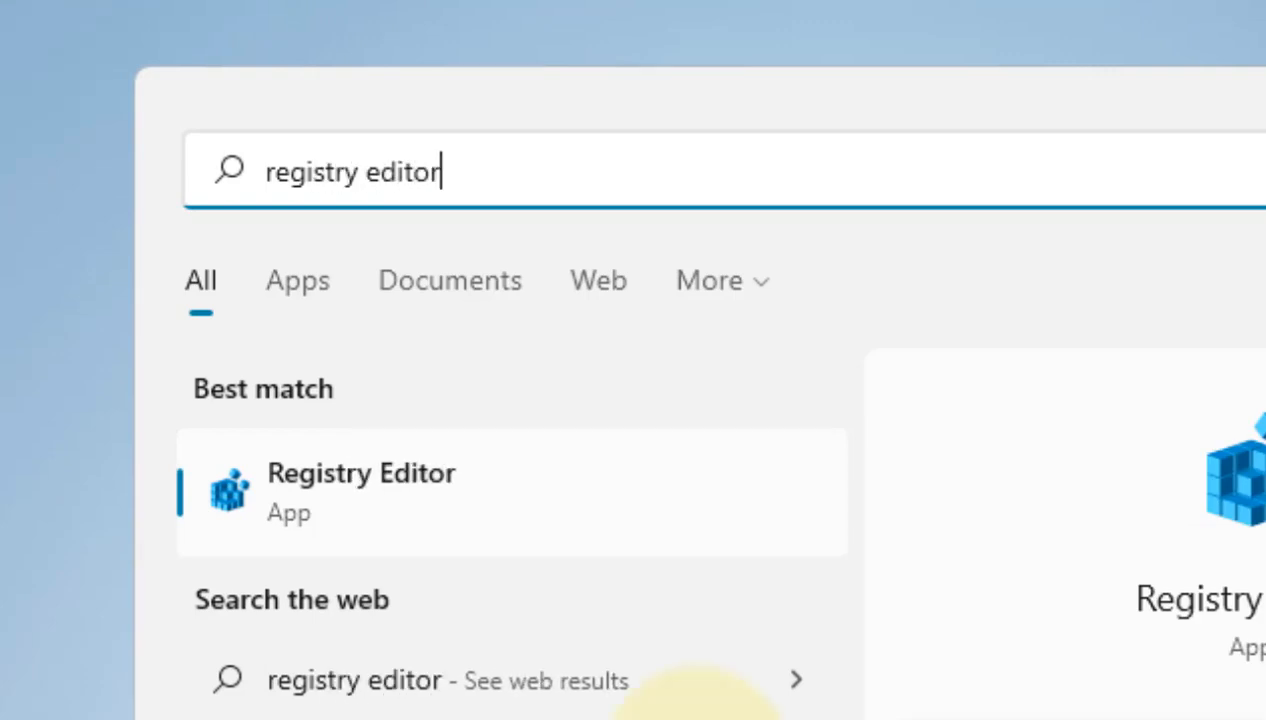
pyautogui.moveTo(400, 430)
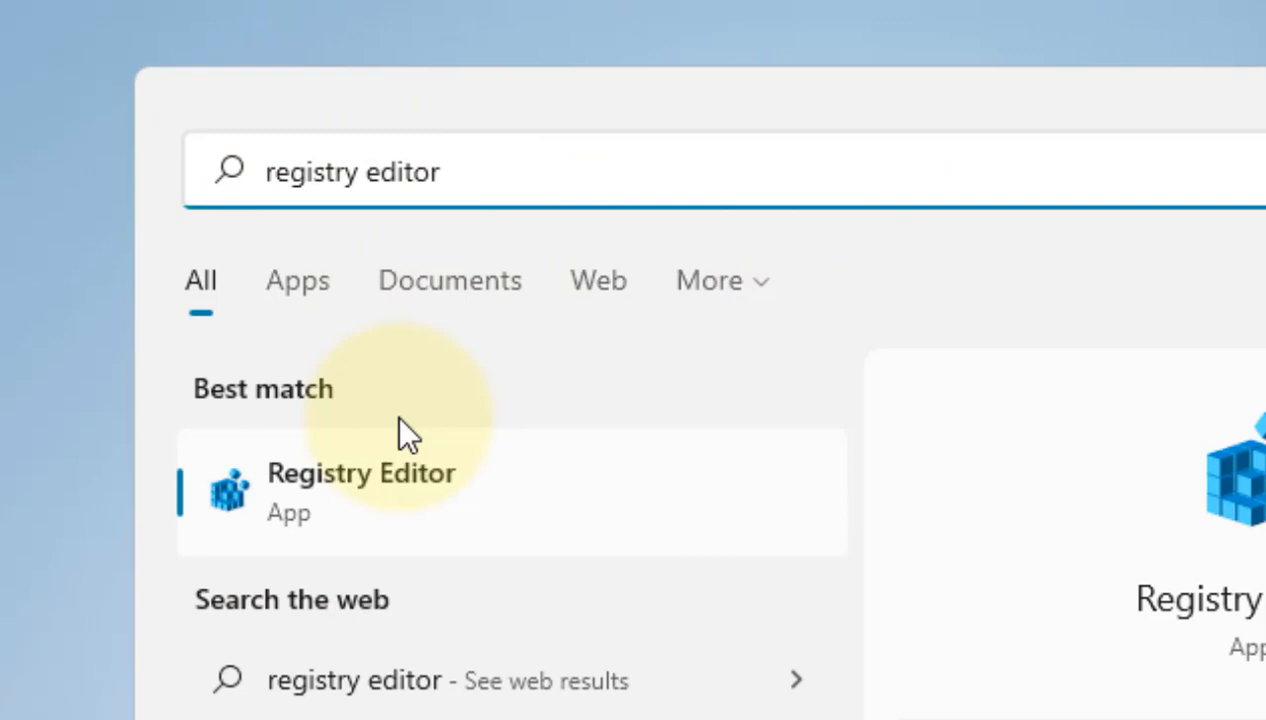
pyautogui.moveTo(400, 520)
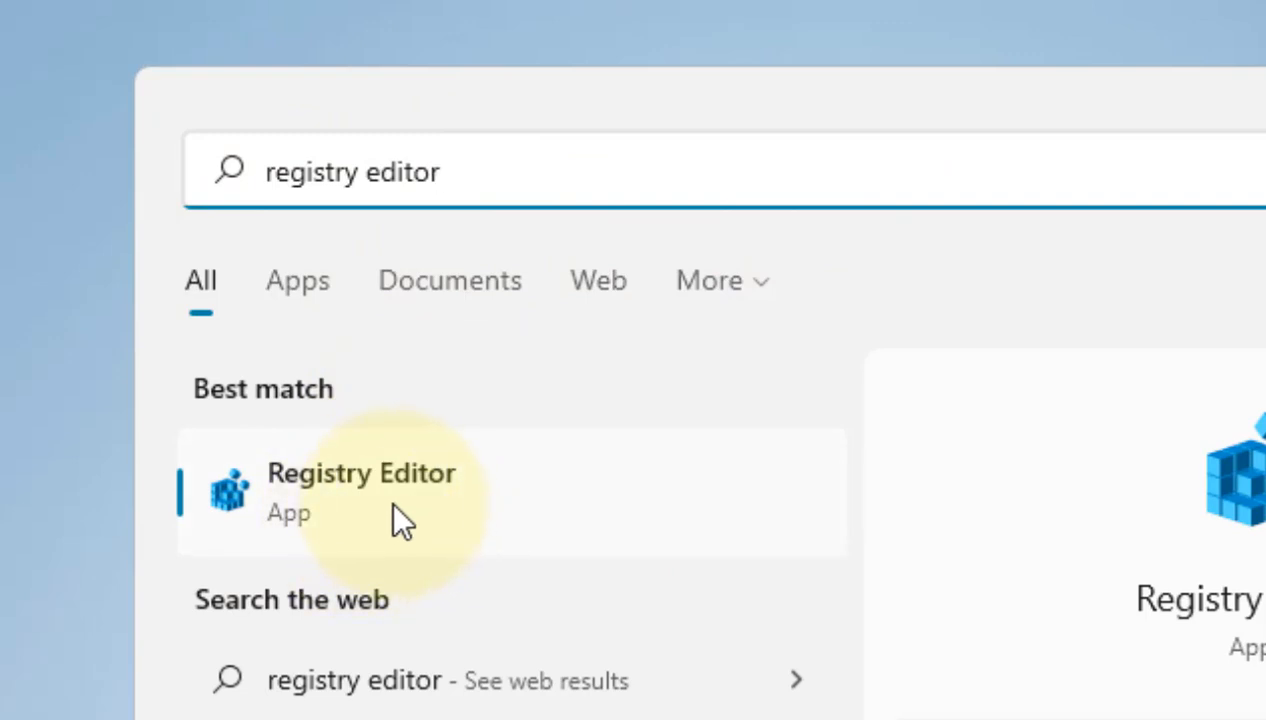
pyautogui.click(360, 490)
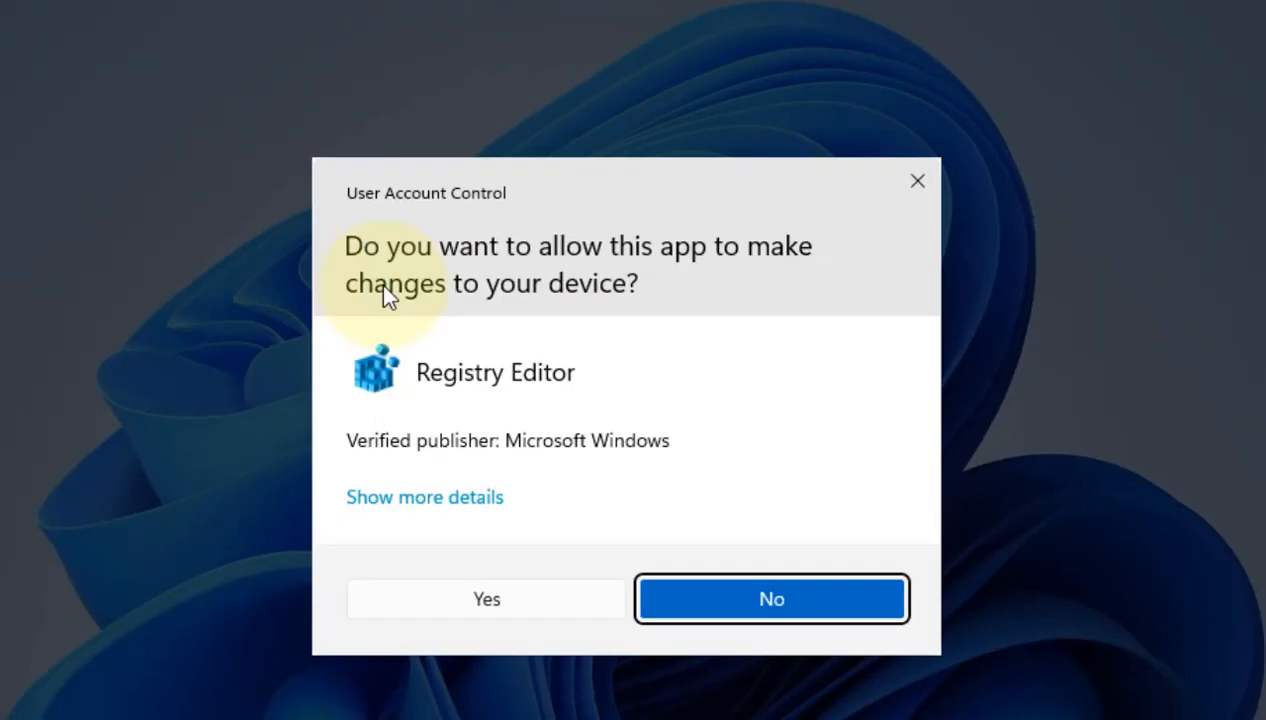
pyautogui.click(486, 598)
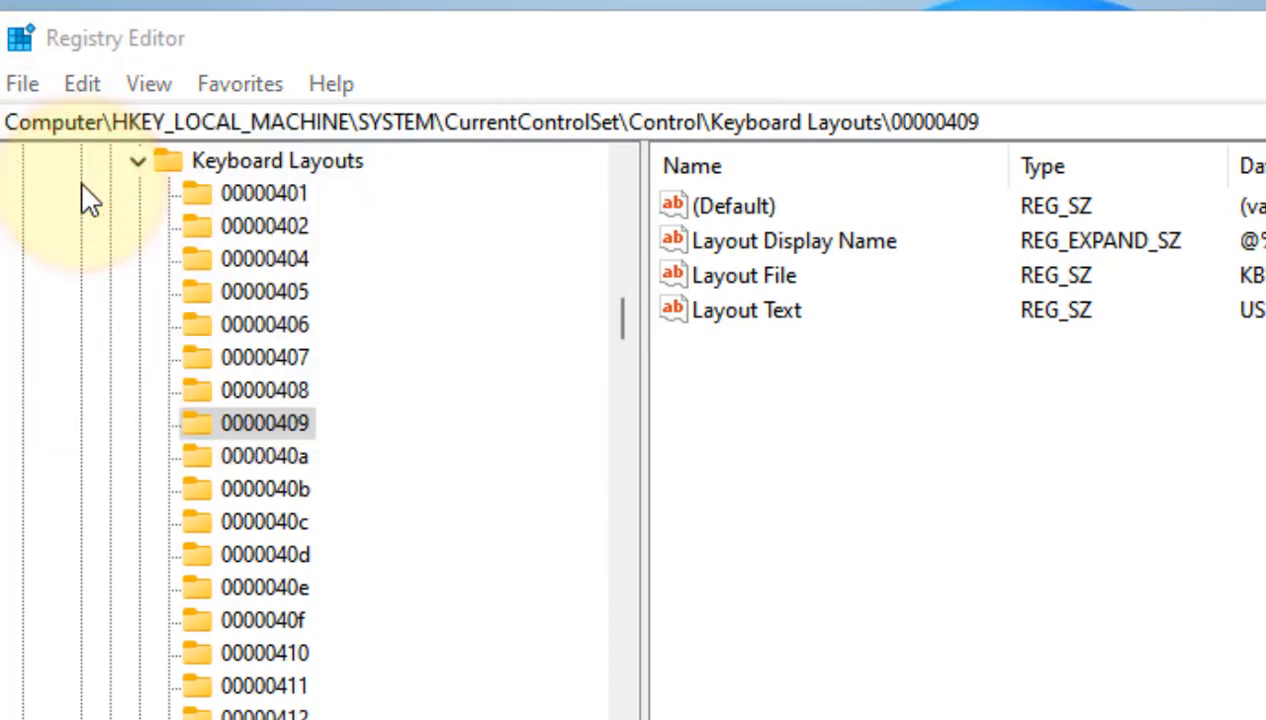
# Add a new subkey named GMM under HKLM\SOFTWARE\Intel
pyautogui.click(20, 84)
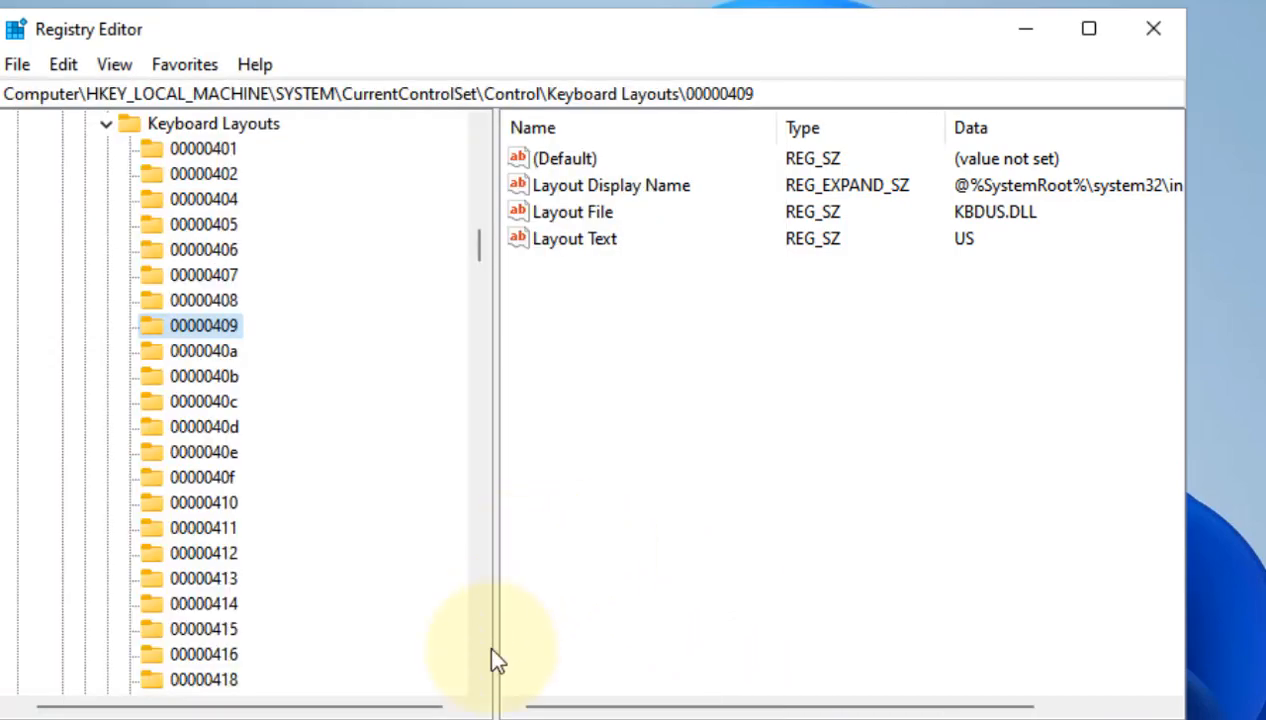
pyautogui.moveTo(498, 660)
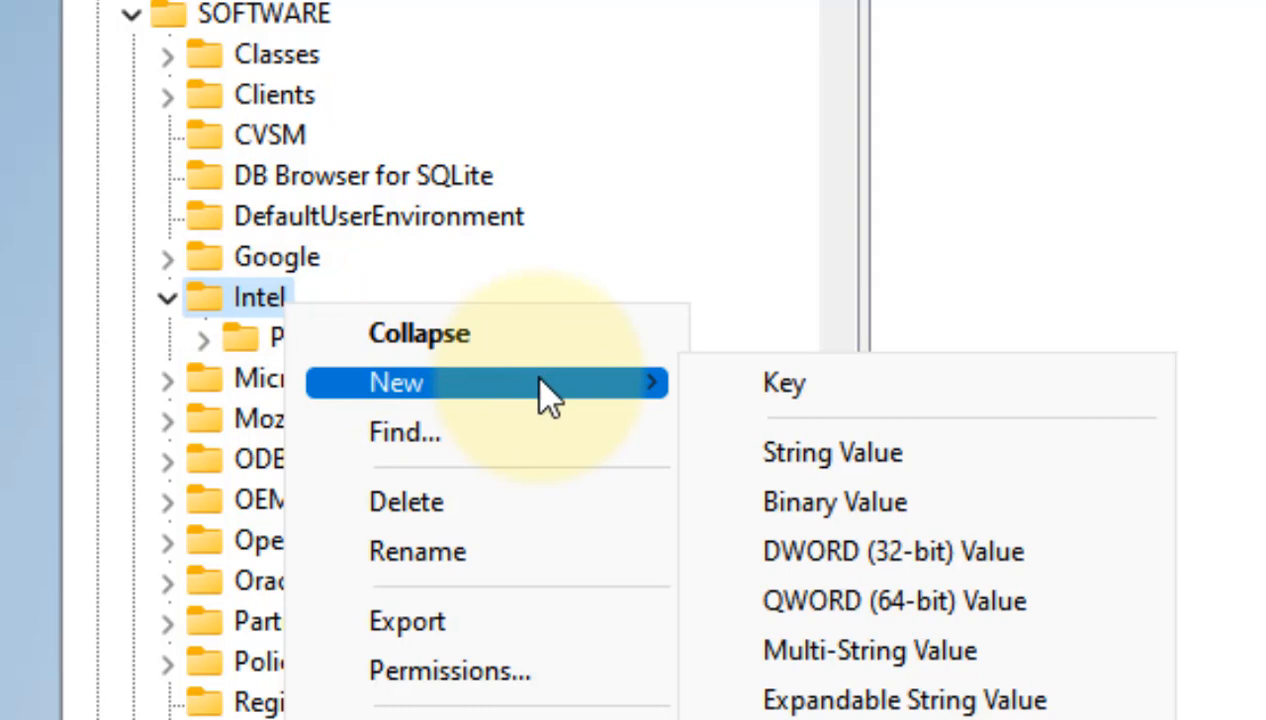
pyautogui.click(784, 384)
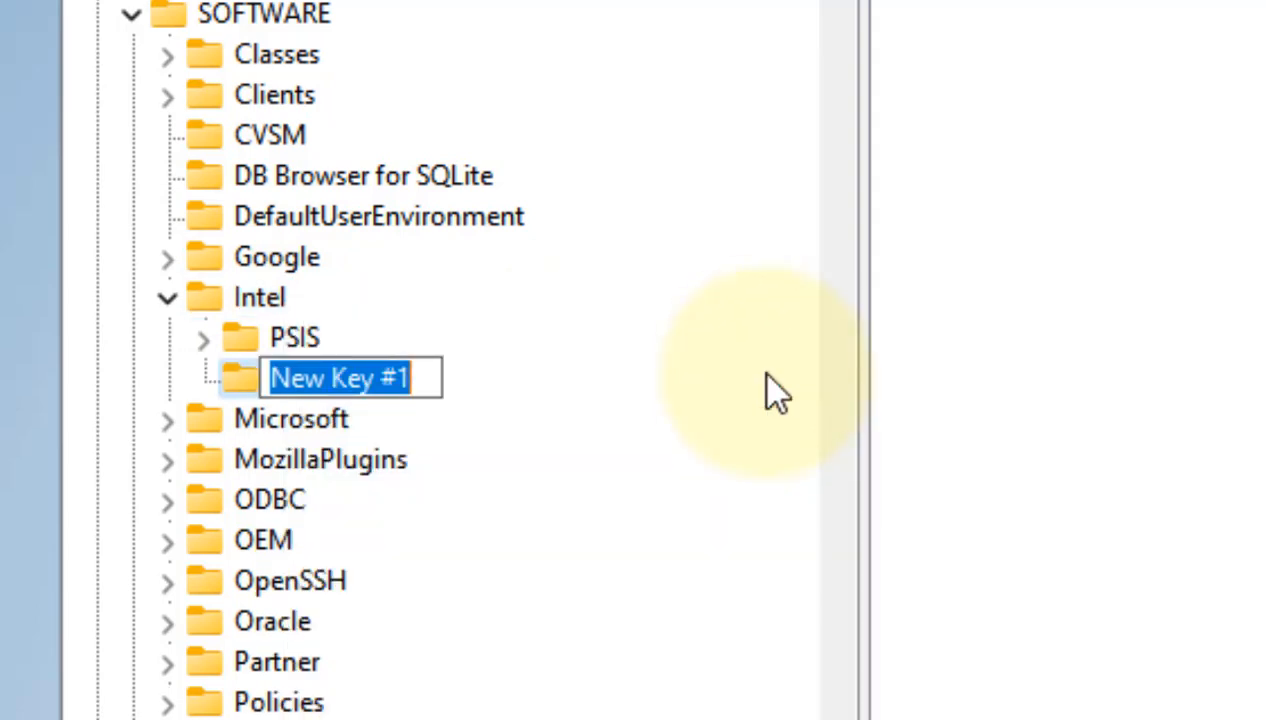
pyautogui.write('GMM')
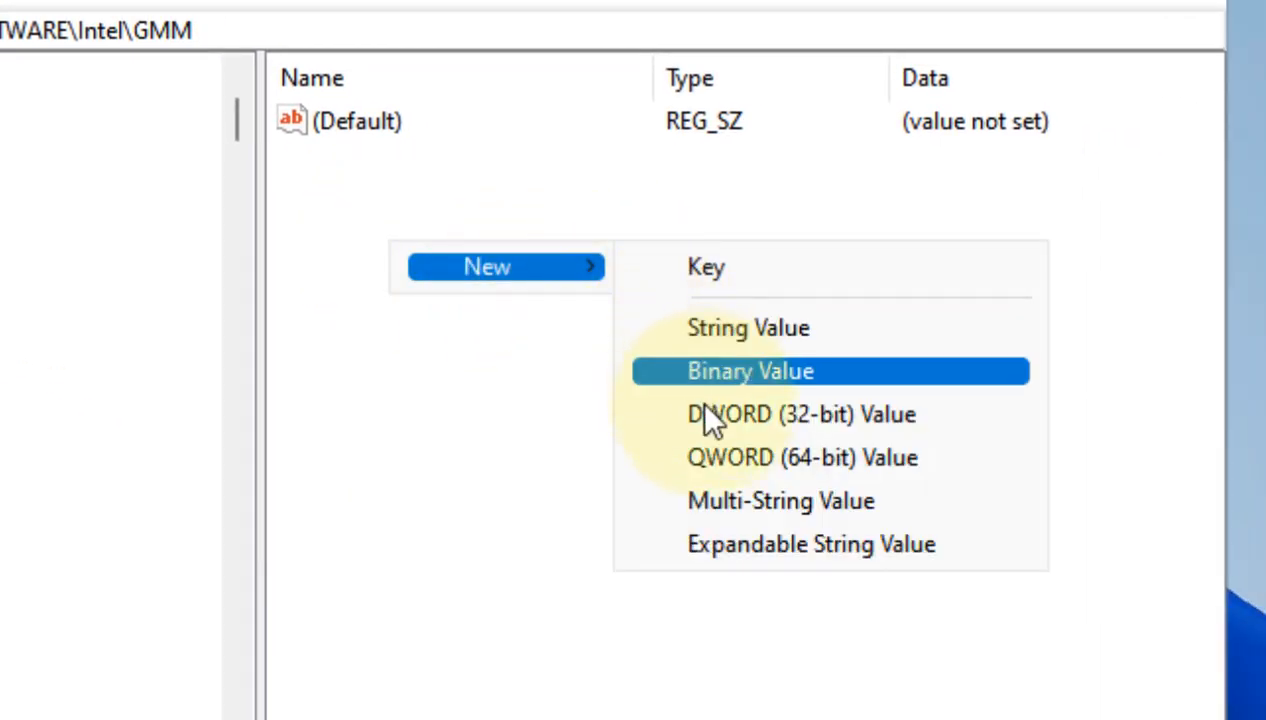
# Create a DWORD (32-bit) value named DedicatedSegmentSize in the GMM key
pyautogui.click(804, 414)
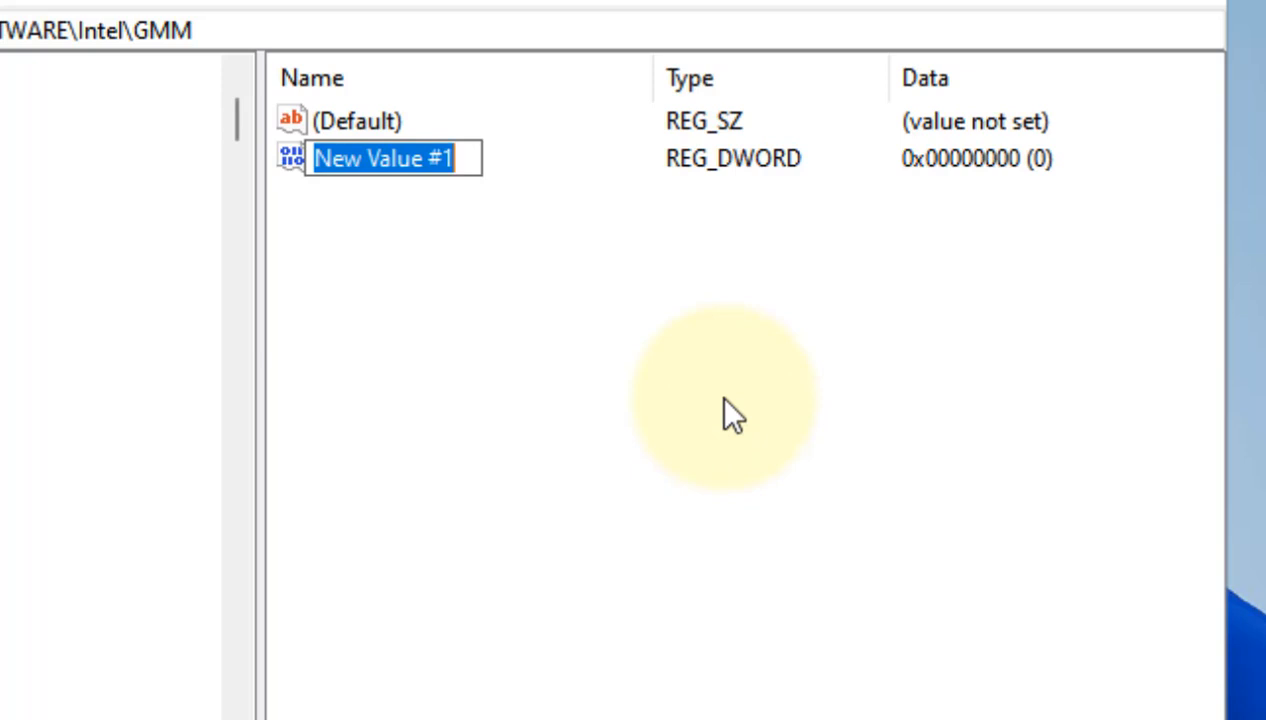
pyautogui.write('Dedicated')
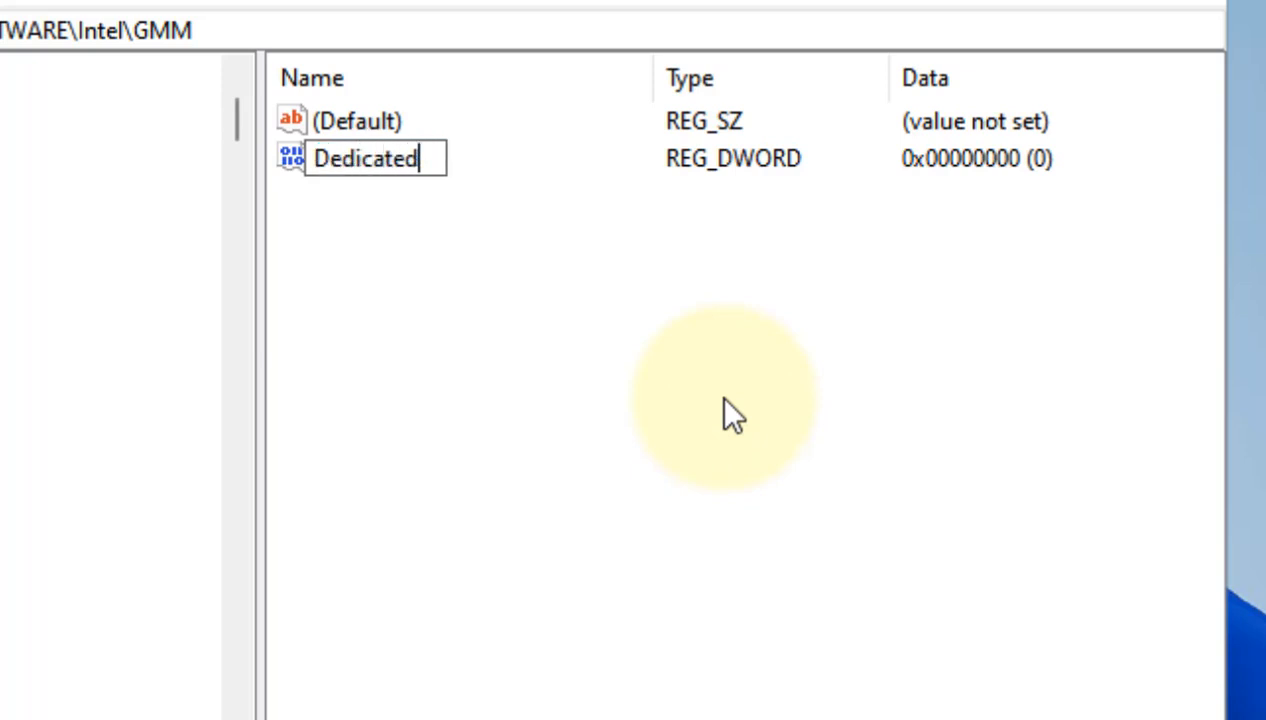
pyautogui.write('Se')
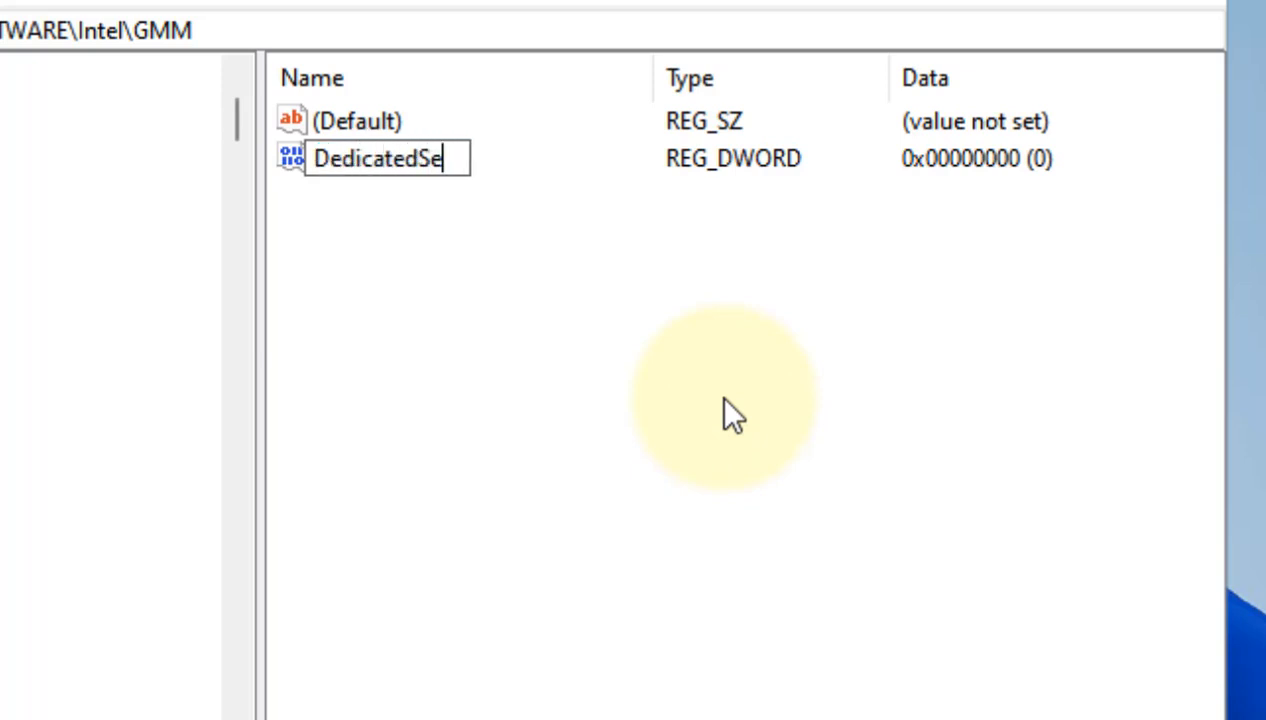
pyautogui.write('gmentSize')
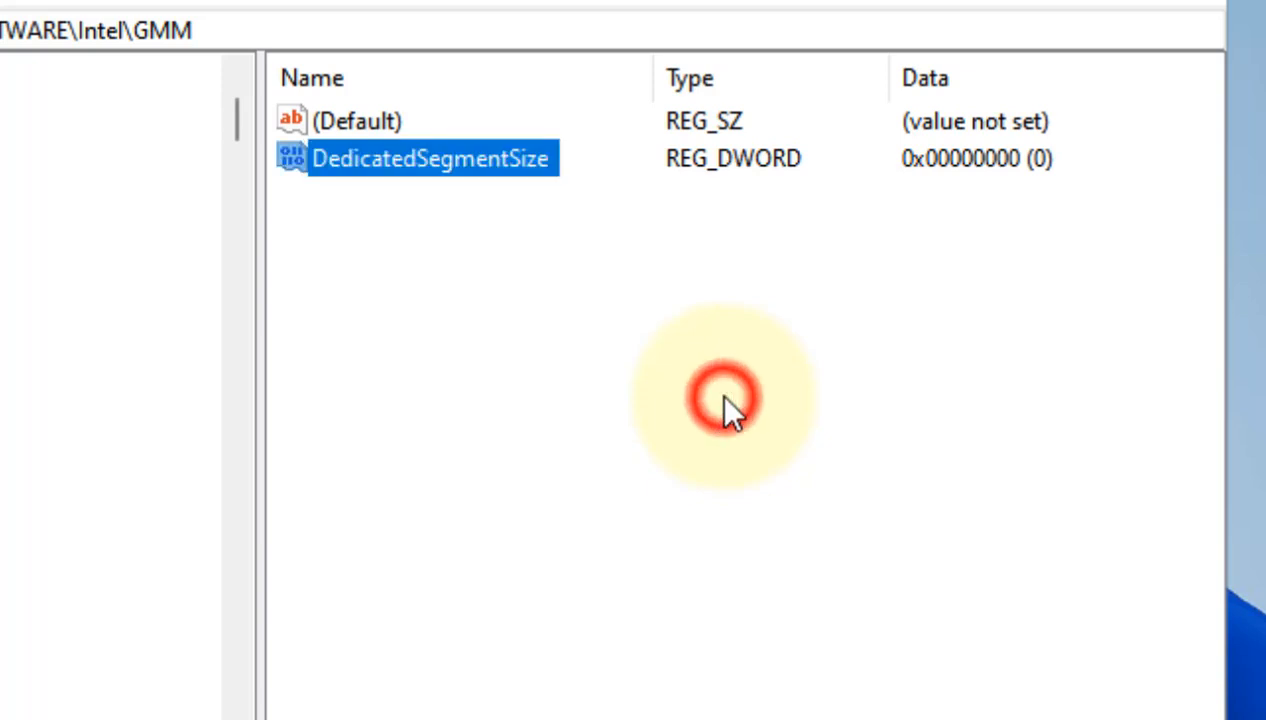
pyautogui.moveTo(530, 184)
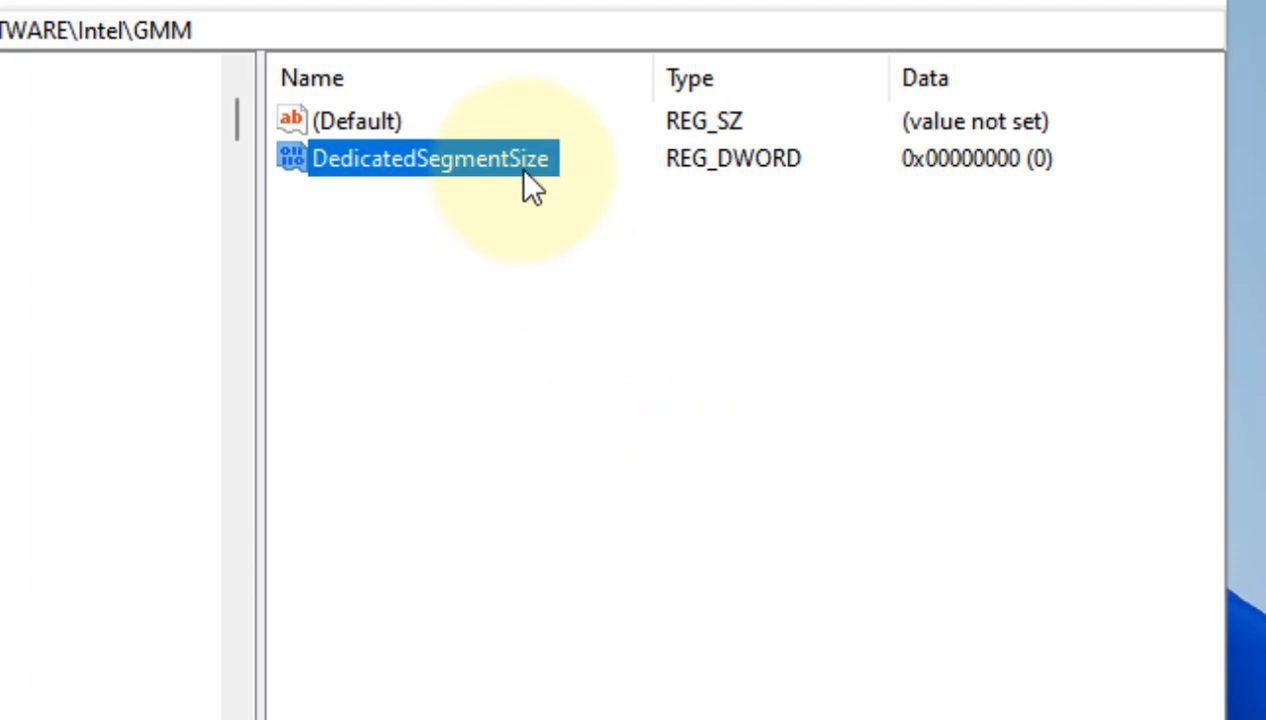
# Modify DedicatedSegmentSize and consult the Notepad table (2048 for 16 GB, 4096 for 32 GB)
pyautogui.rightClick(430, 158)
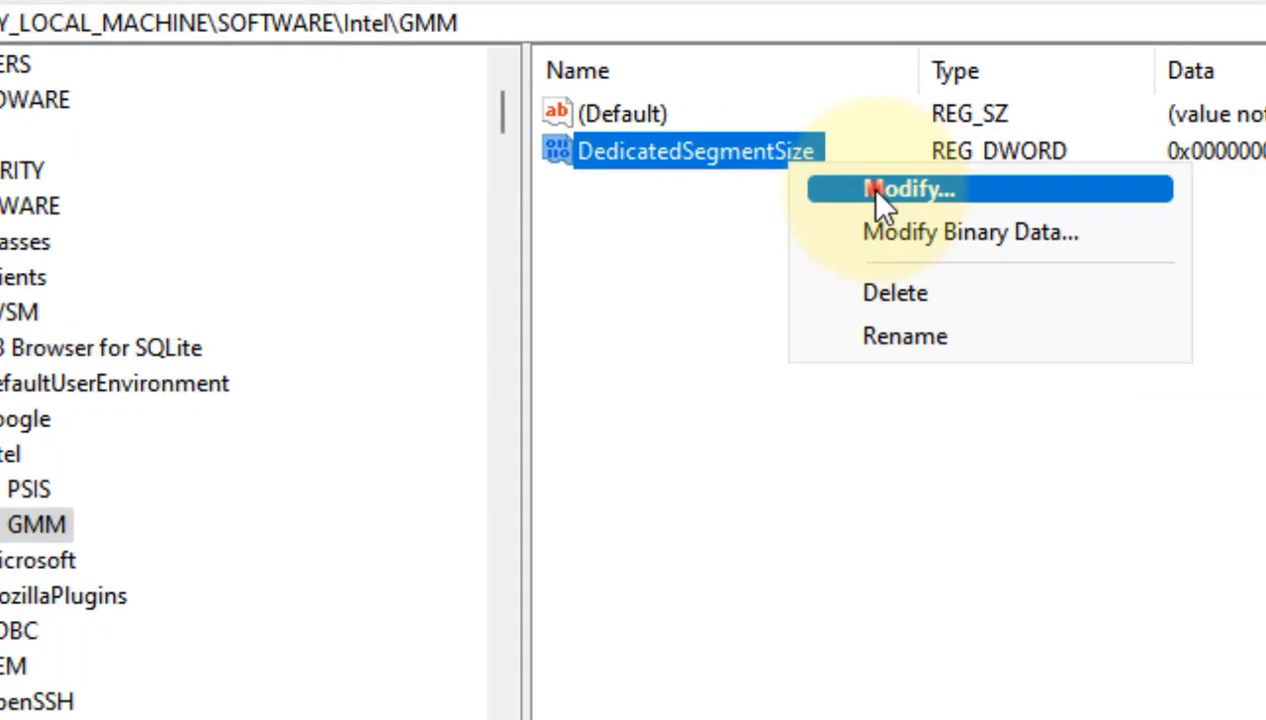
pyautogui.click(910, 188)
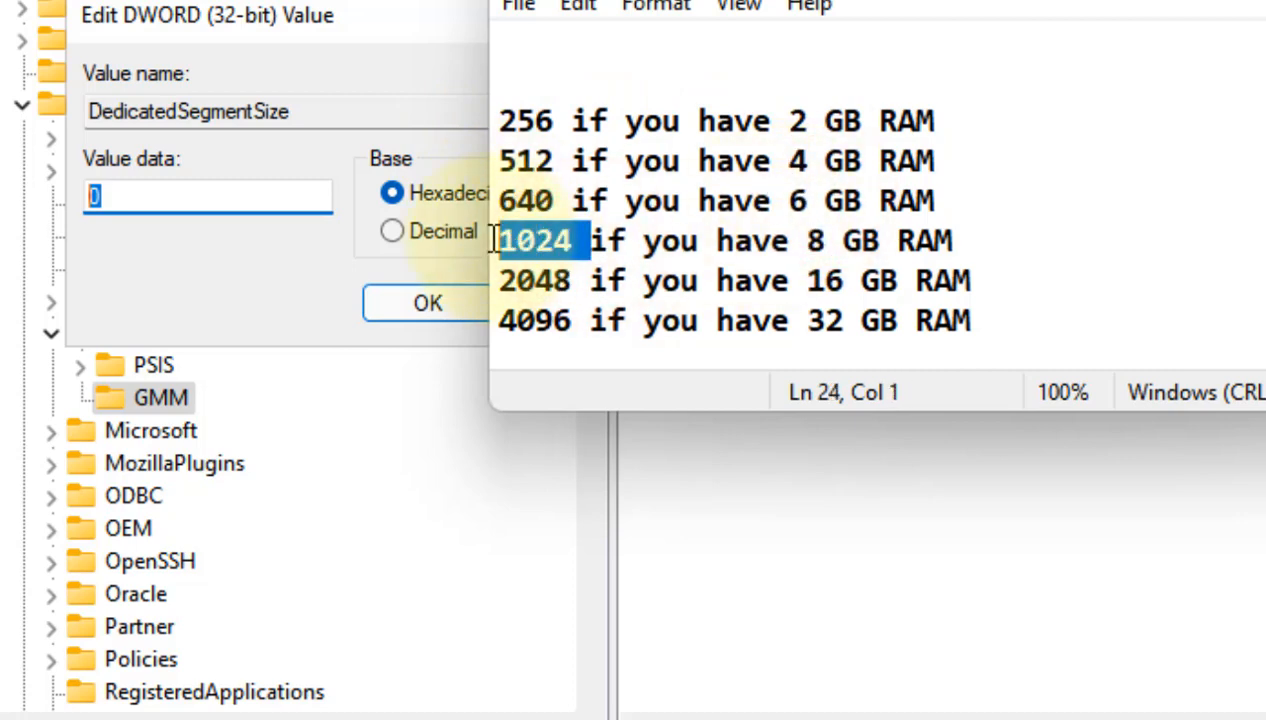
pyautogui.click(578, 280)
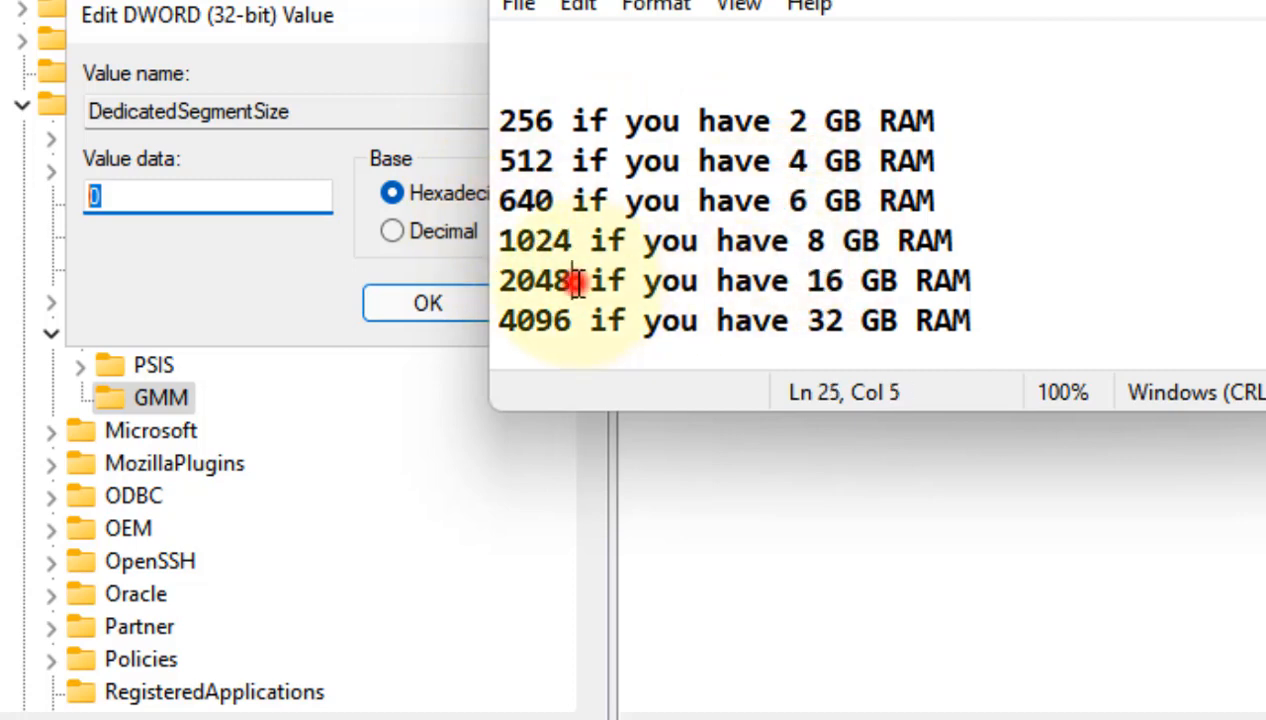
pyautogui.doubleClick(816, 280)
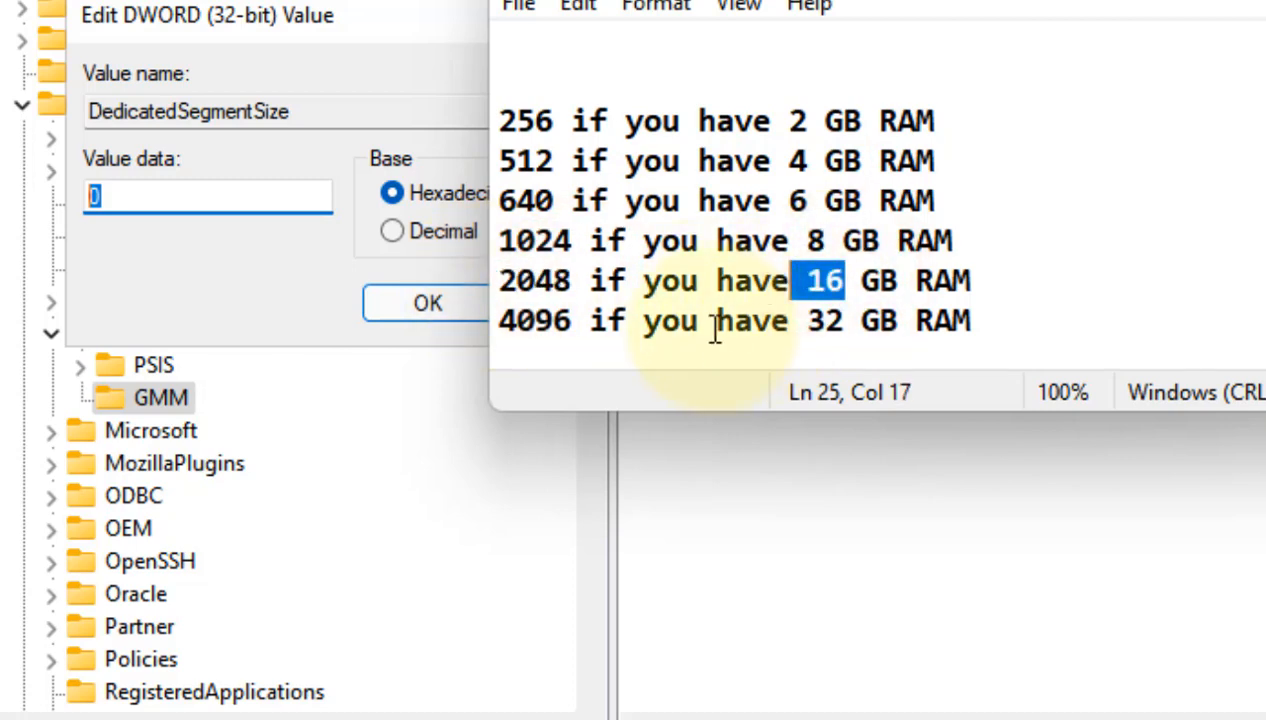
pyautogui.click(536, 320)
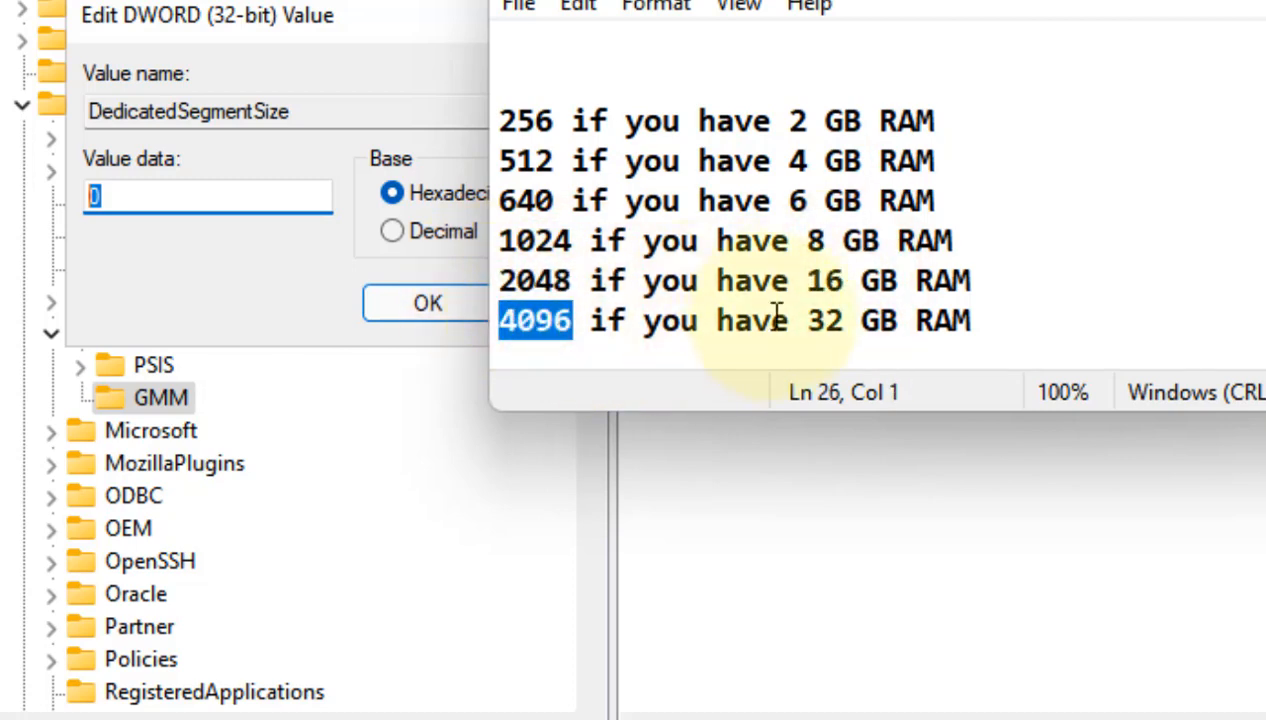
pyautogui.doubleClick(824, 320)
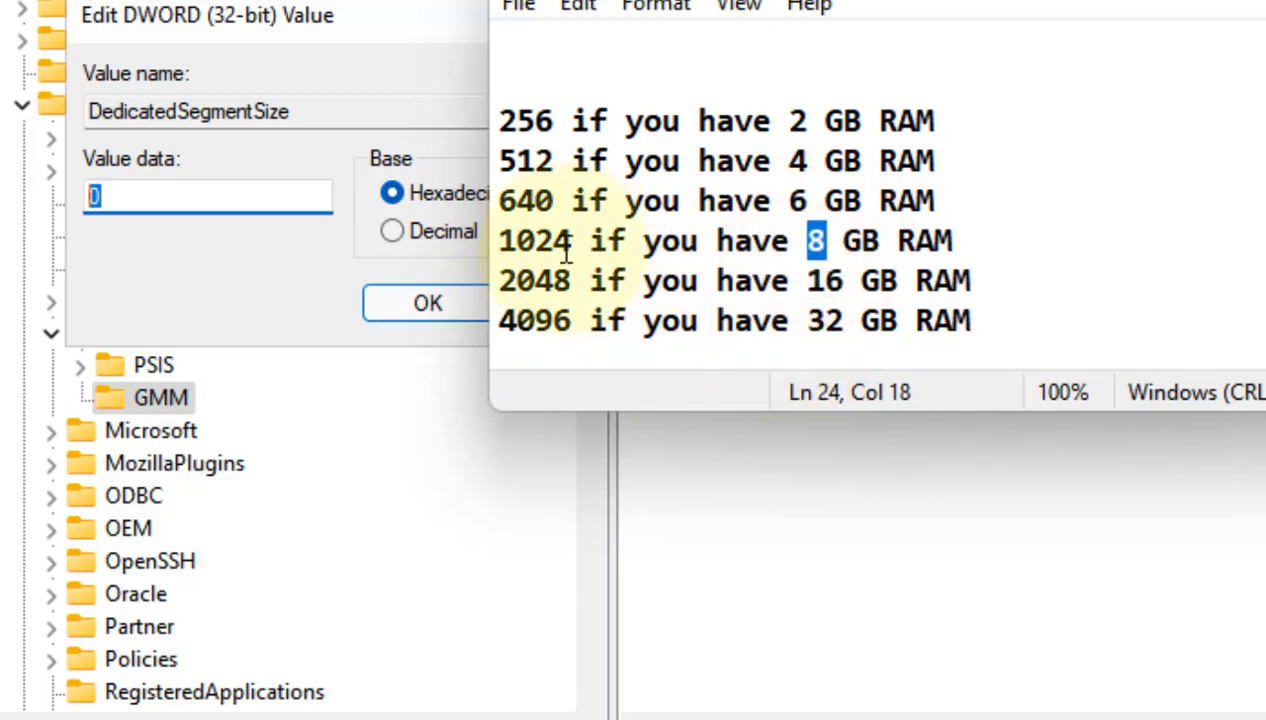
# Enter 1024 as DedicatedSegmentSize's value data for 8 GB RAM and confirm
pyautogui.rightClick(536, 240)
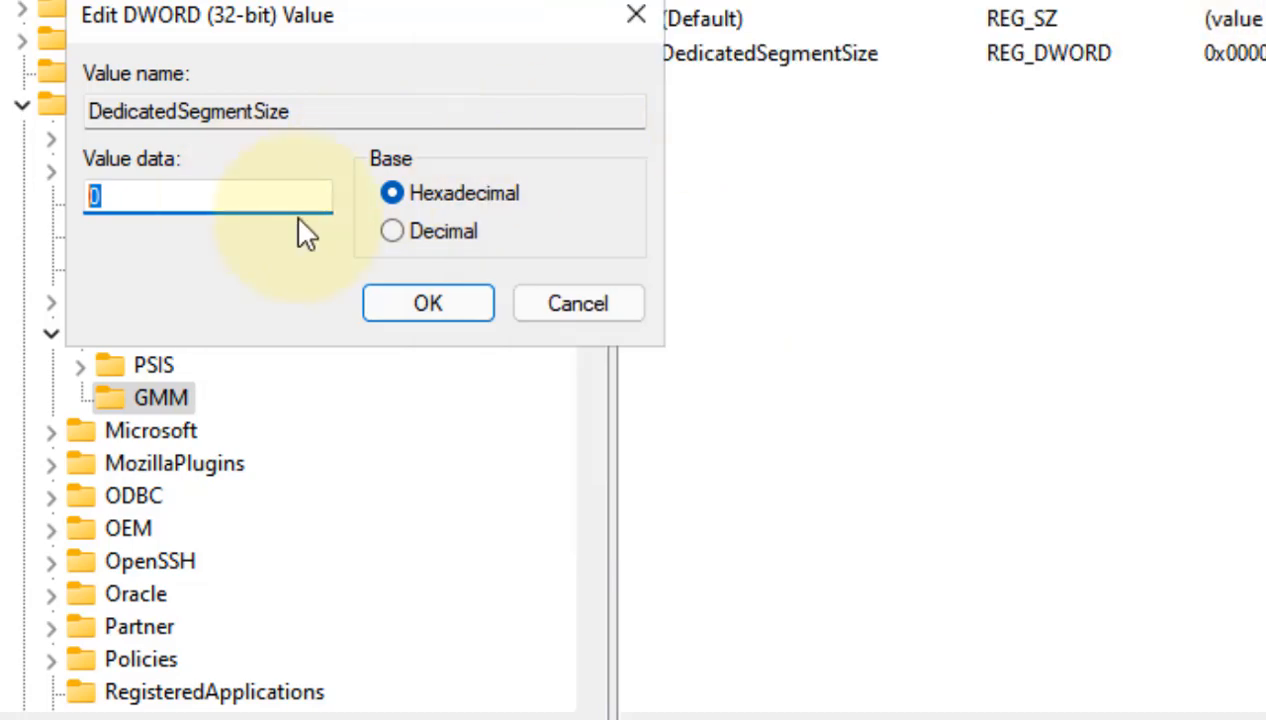
pyautogui.write('1024')
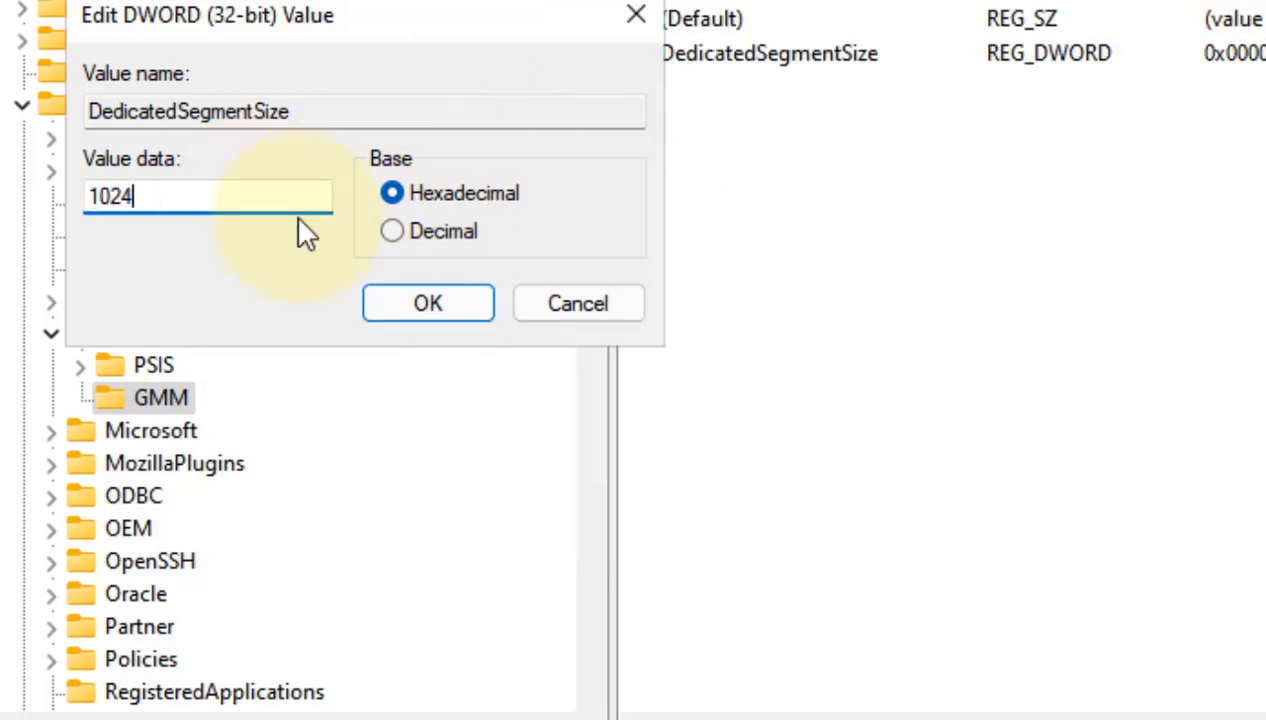
pyautogui.click(428, 304)
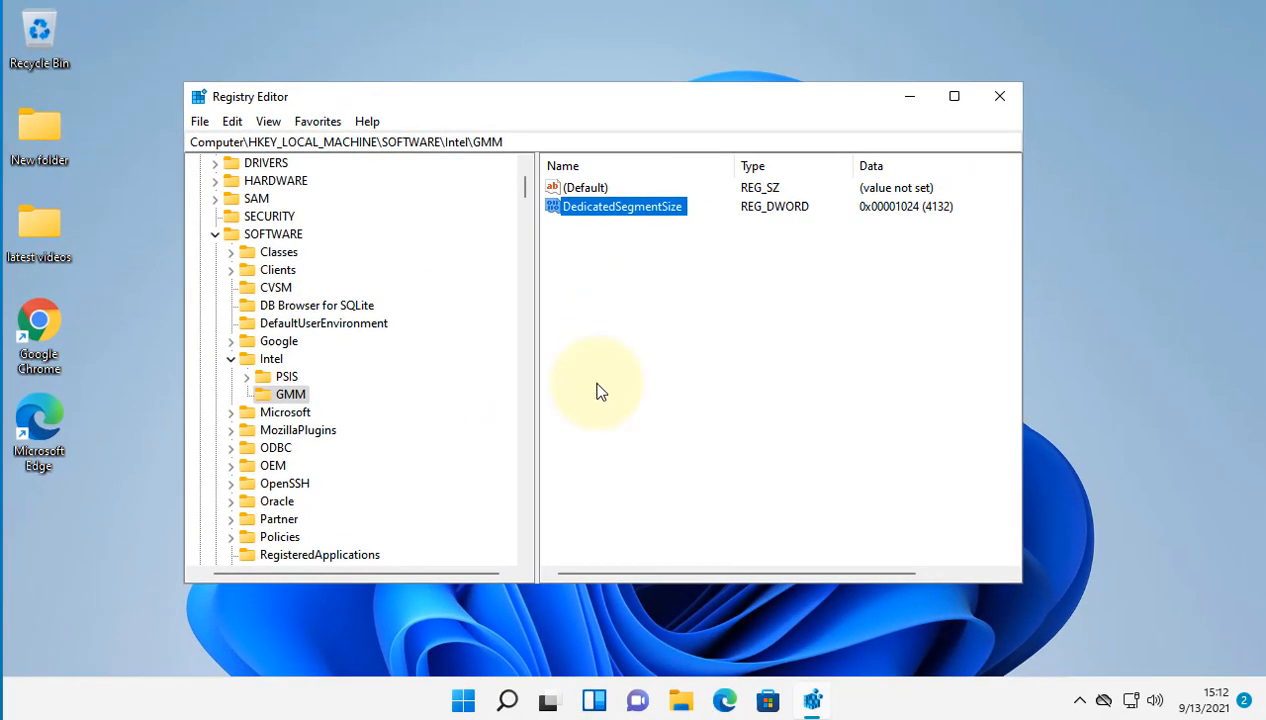
# Show the Start menu power options with Shut down and Restart
pyautogui.click(462, 700)
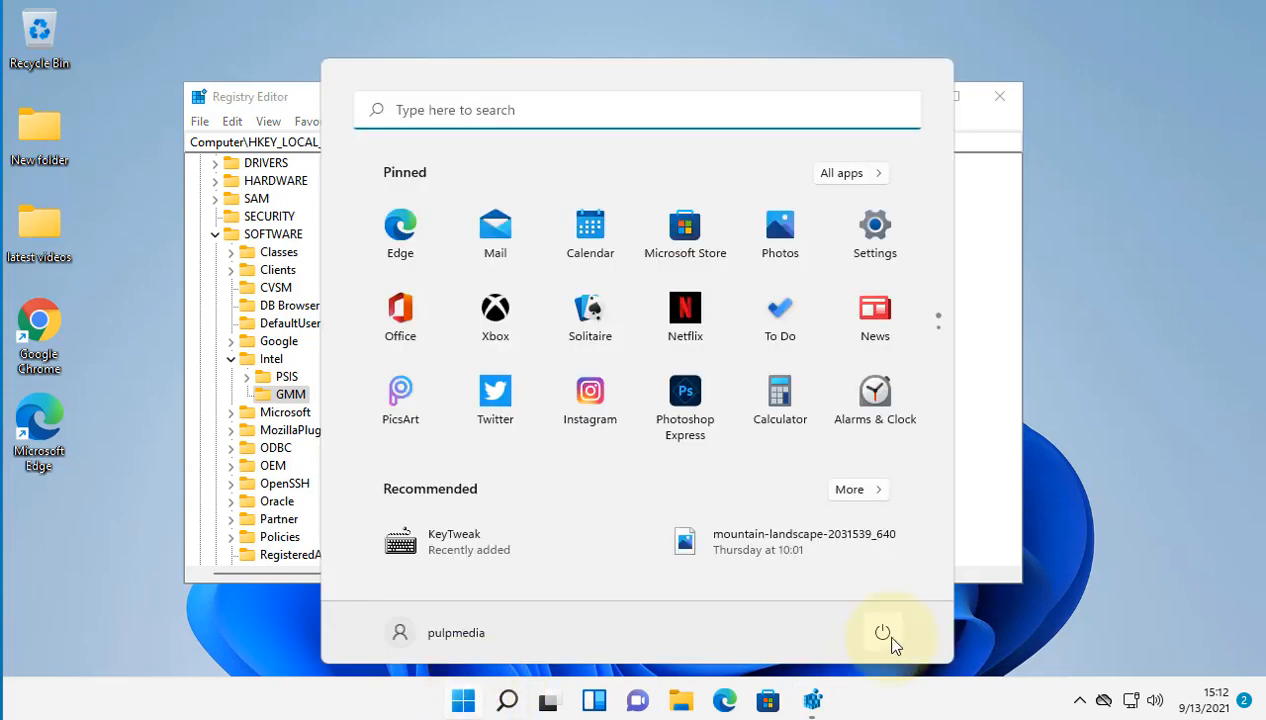
pyautogui.click(884, 632)
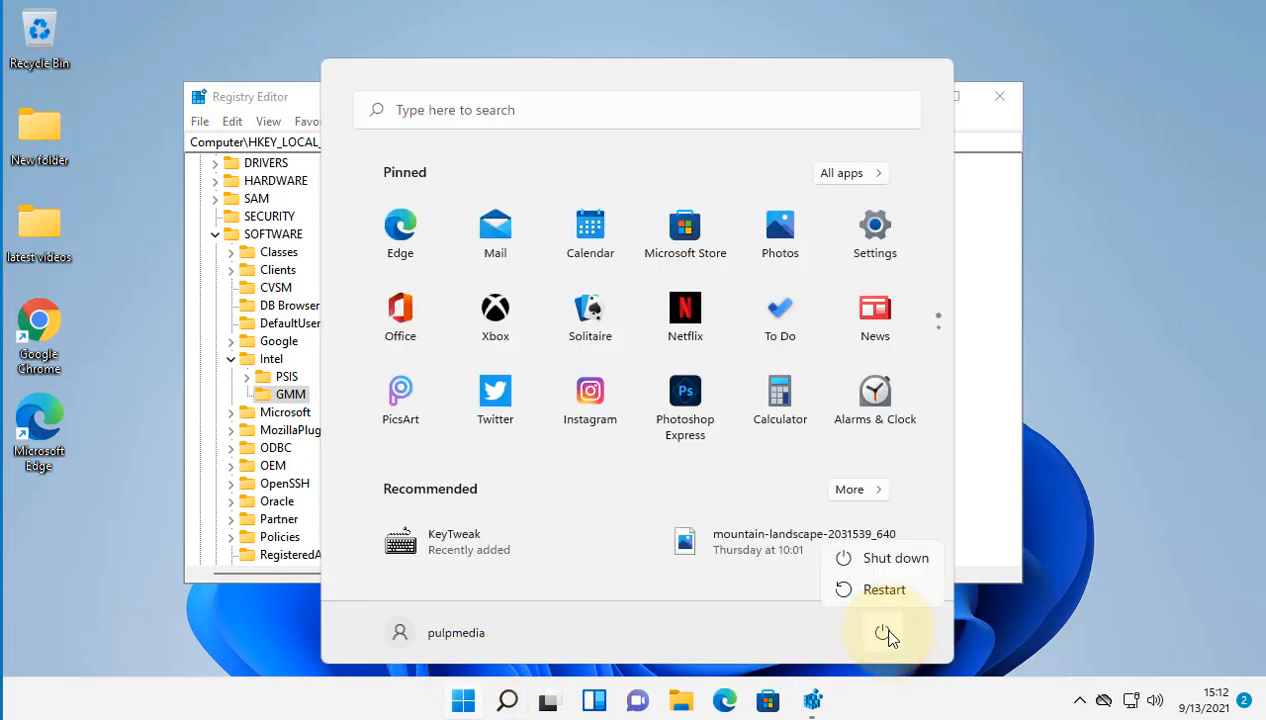